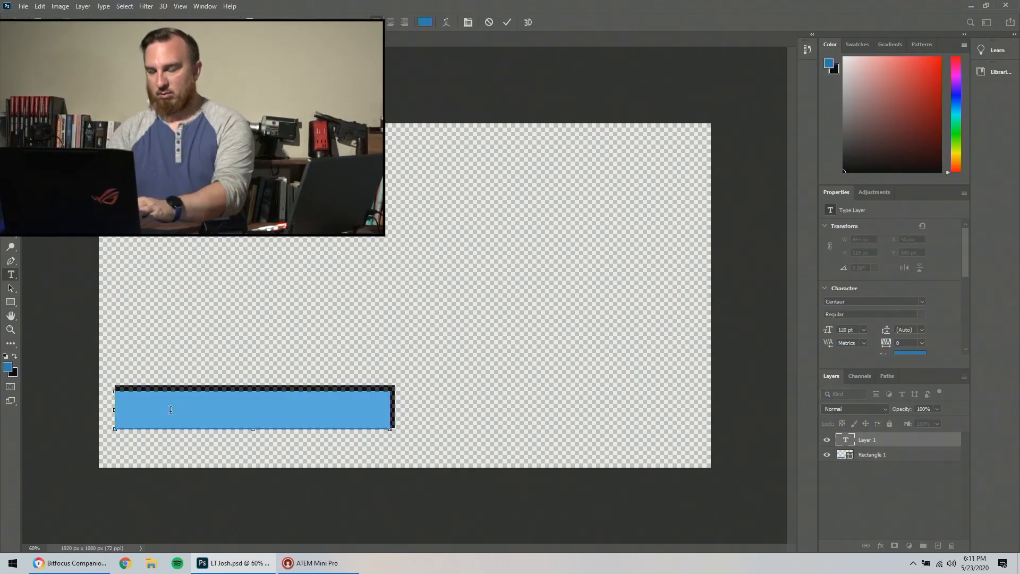
pyautogui.write('Josh Slater')
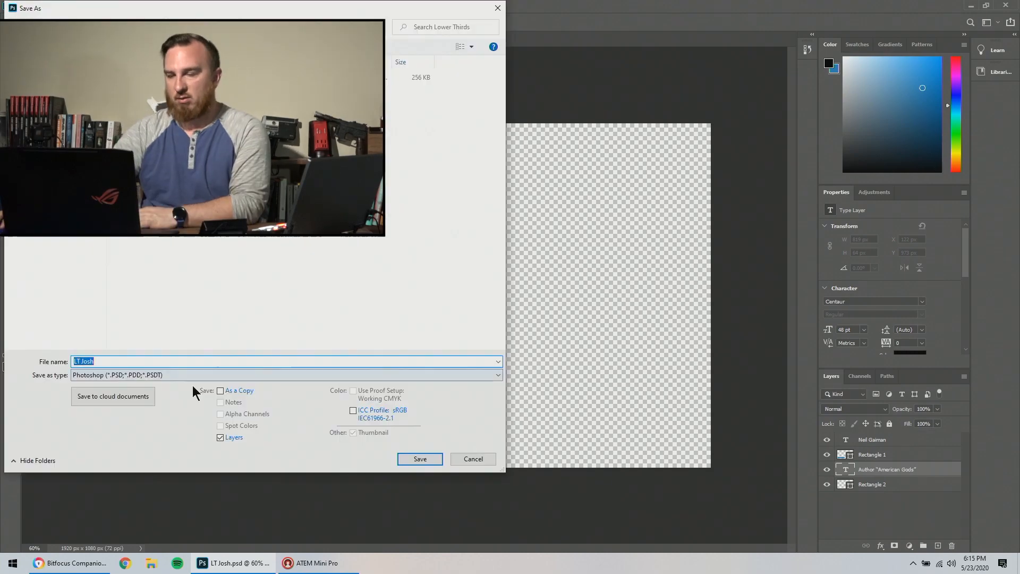
pyautogui.click(419, 458)
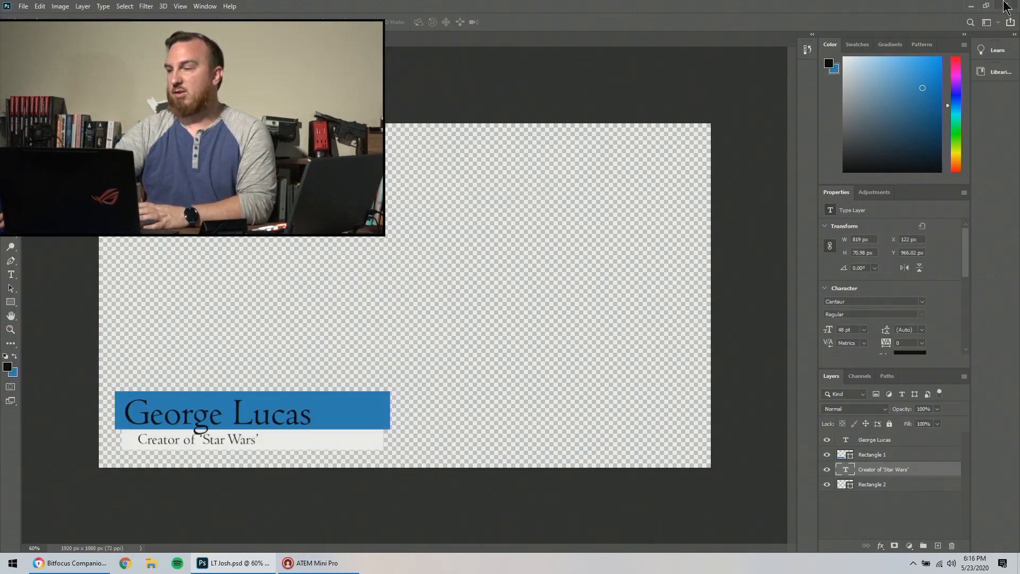
pyautogui.click(986, 6)
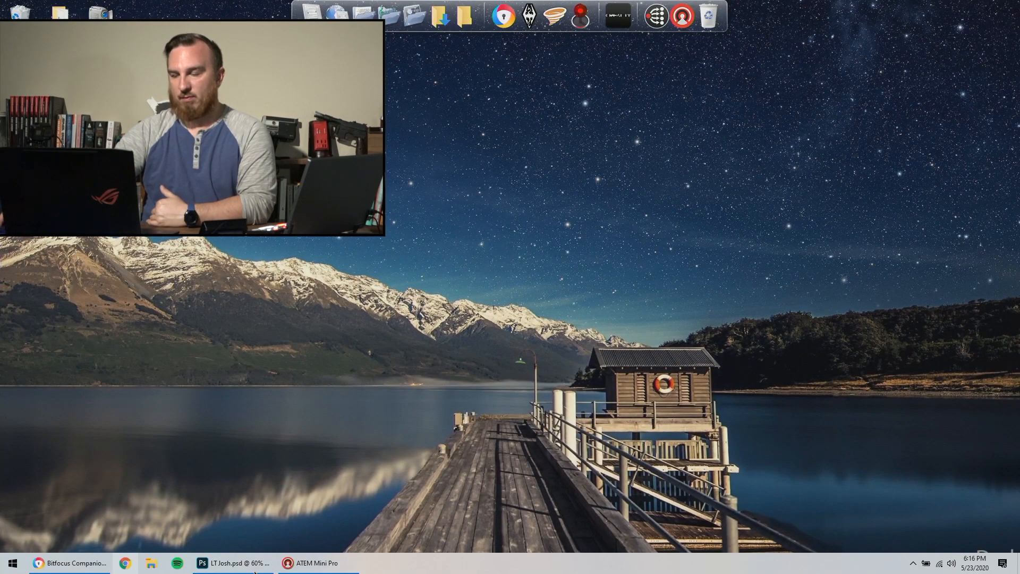
# - Open ATEM Software Control's media pool and preview the Josh and Neil lower-third stills
pyautogui.click(318, 563)
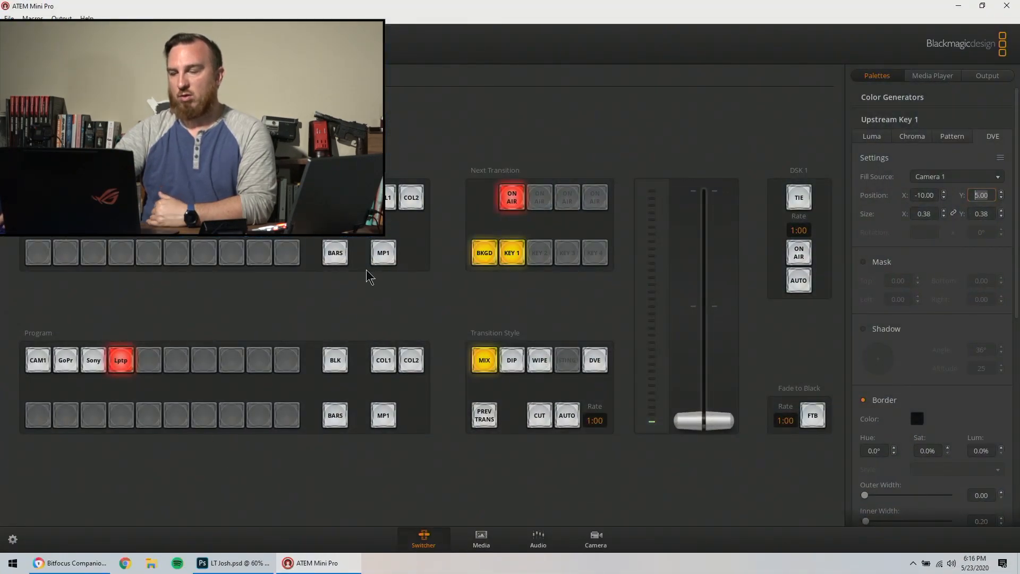
pyautogui.click(481, 538)
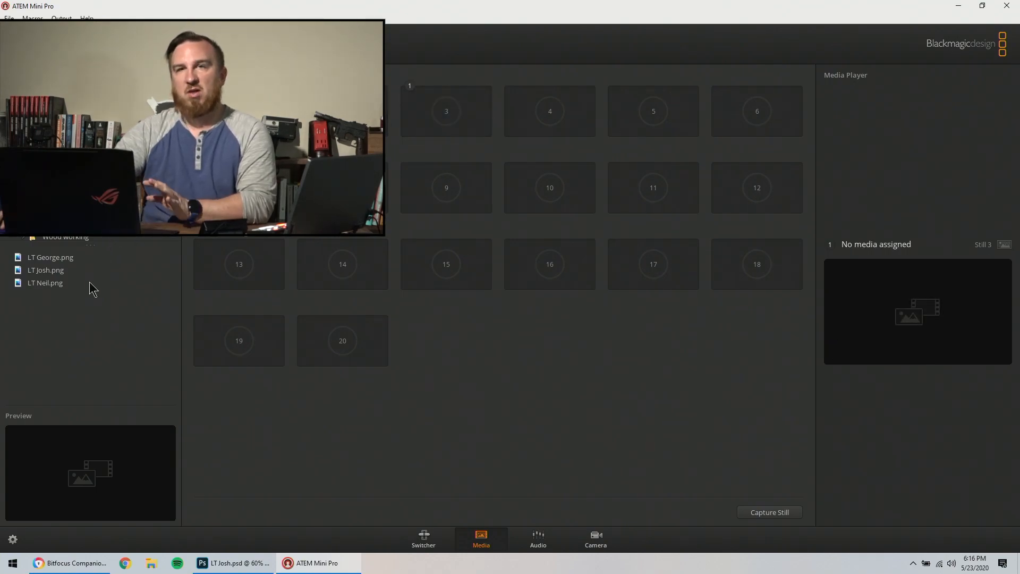
pyautogui.click(46, 269)
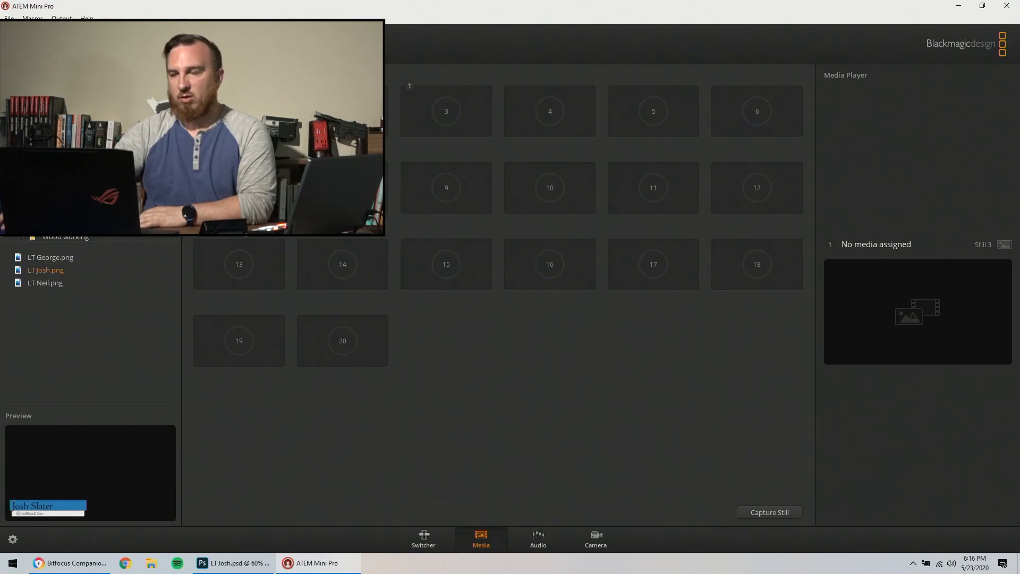
pyautogui.click(50, 258)
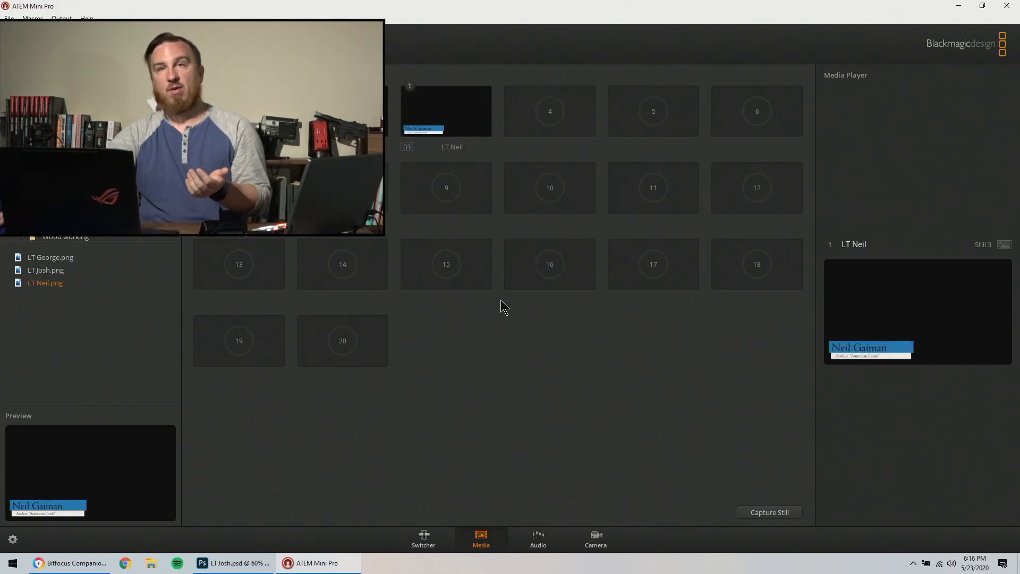
pyautogui.moveTo(429, 547)
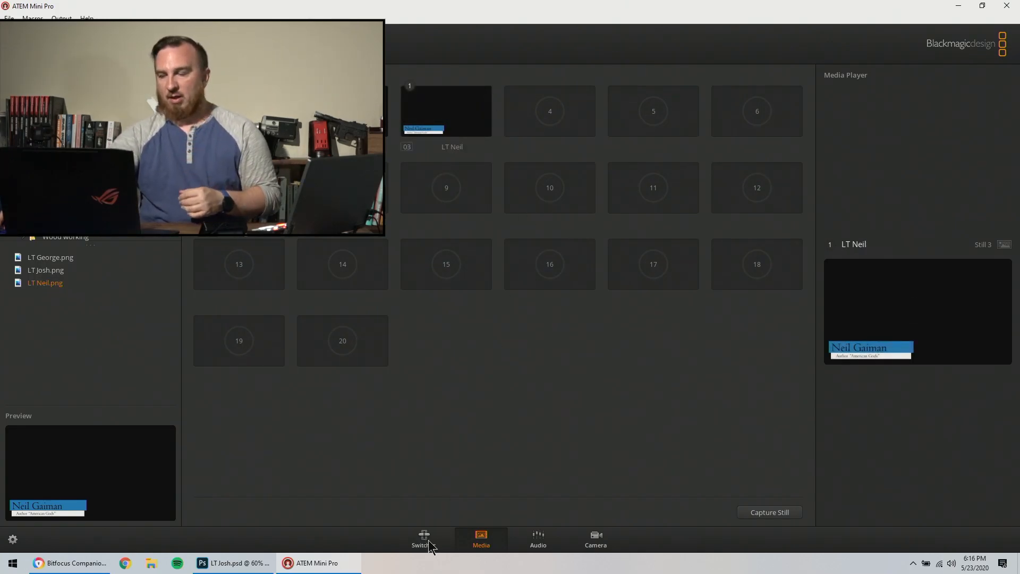
# - On the Switcher page, fade the Neil Gaiman lower third on air and back off
pyautogui.click(423, 538)
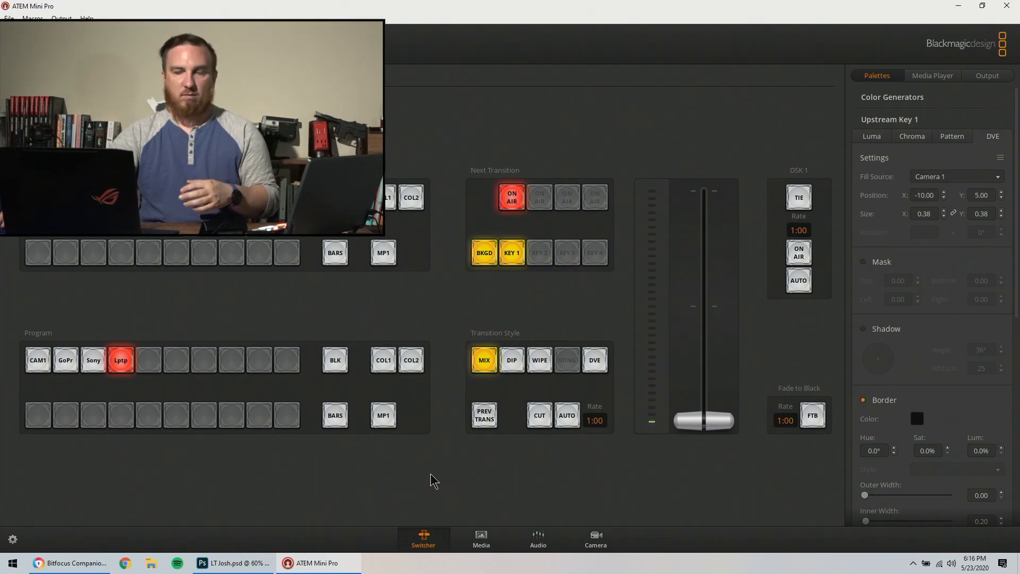
pyautogui.moveTo(806, 280)
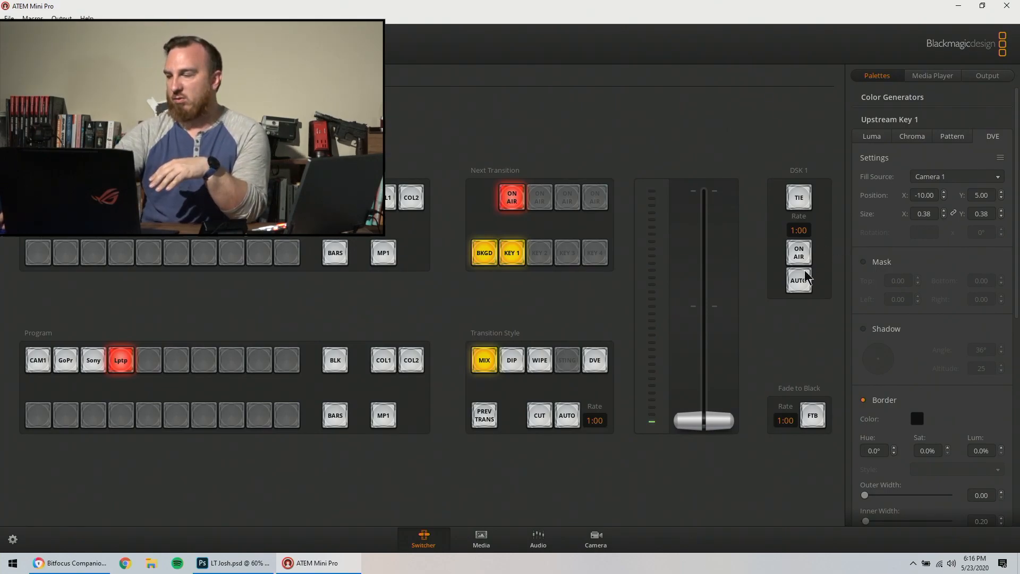
pyautogui.click(798, 281)
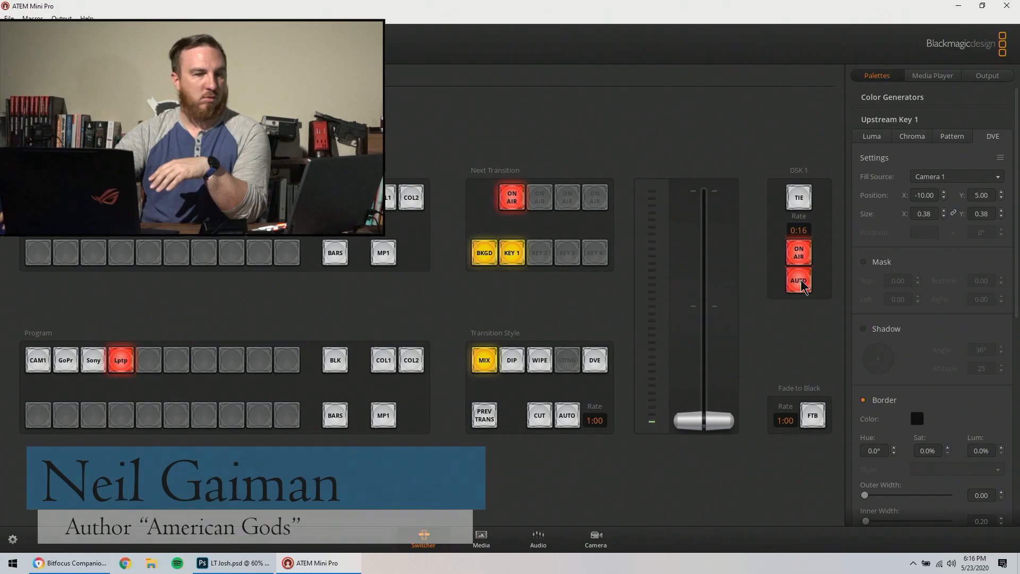
pyautogui.click(798, 281)
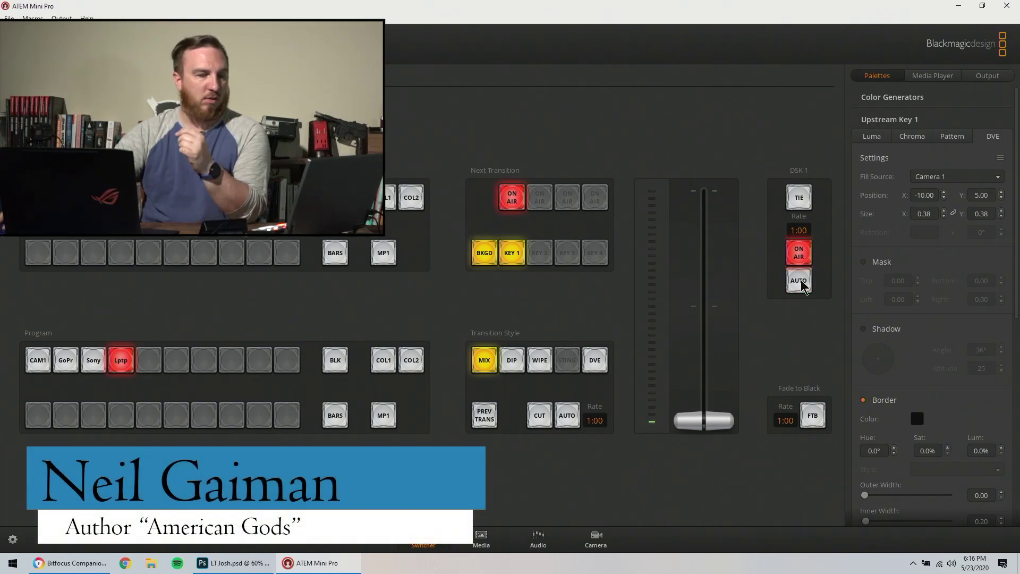
pyautogui.click(798, 252)
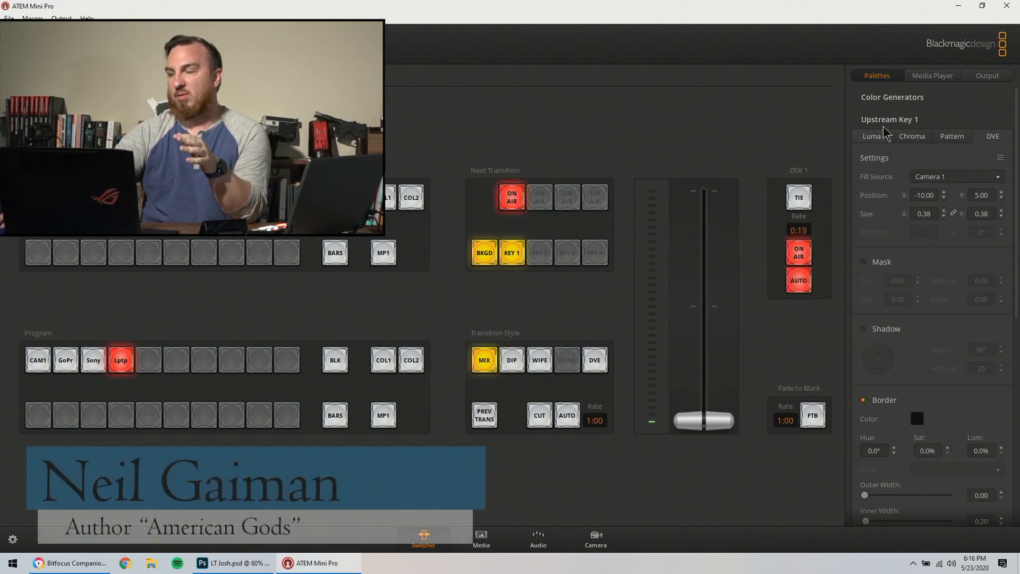
# - Collapse upstream key settings and check the downstream key's media player fill source
pyautogui.click(889, 119)
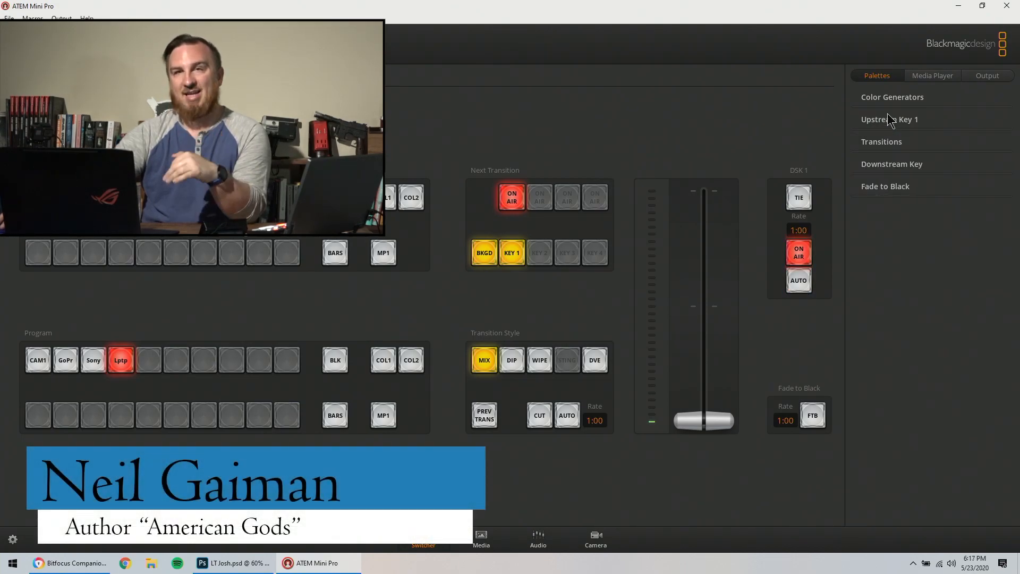
pyautogui.click(798, 280)
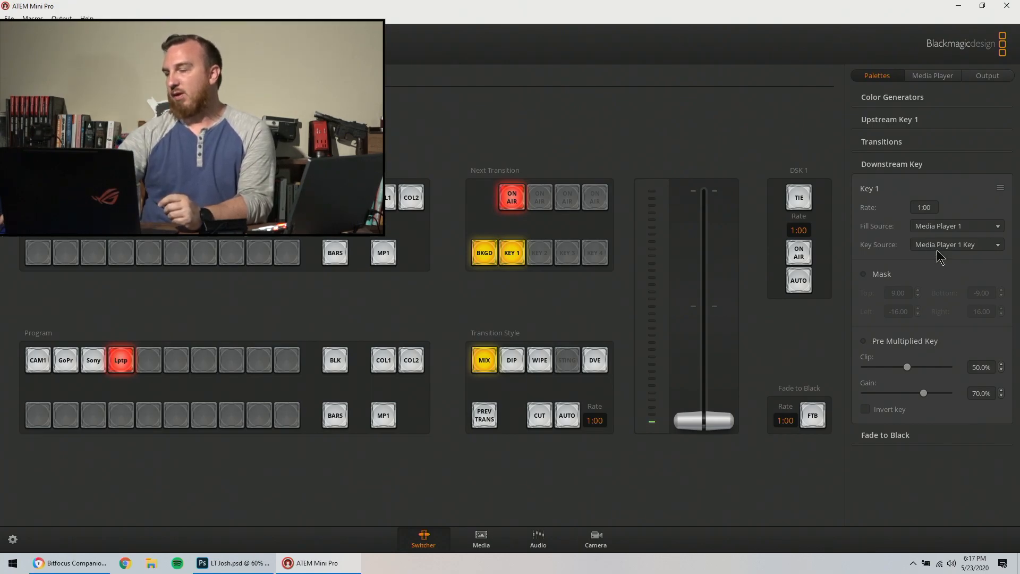
pyautogui.moveTo(898, 174)
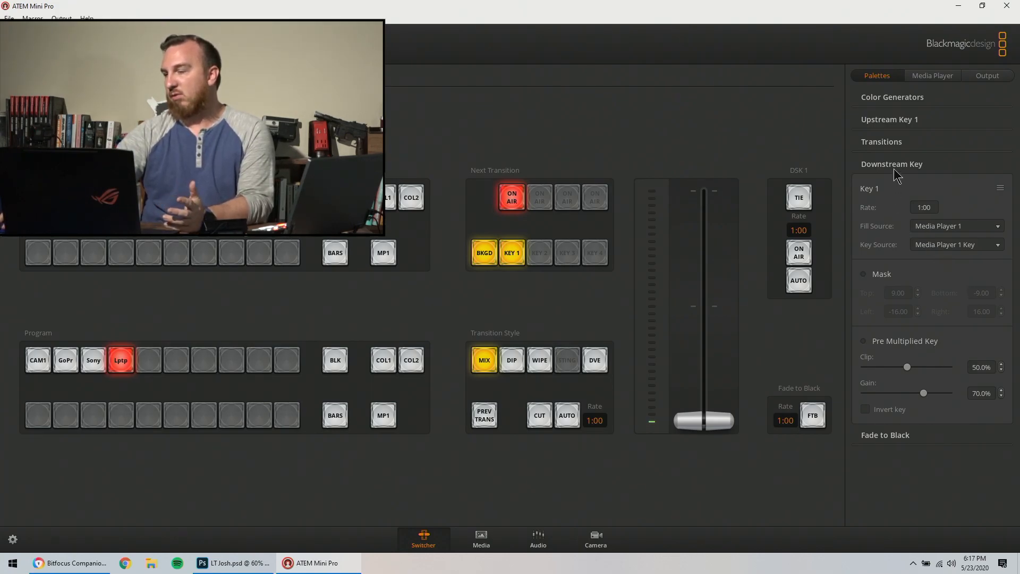
pyautogui.click(890, 119)
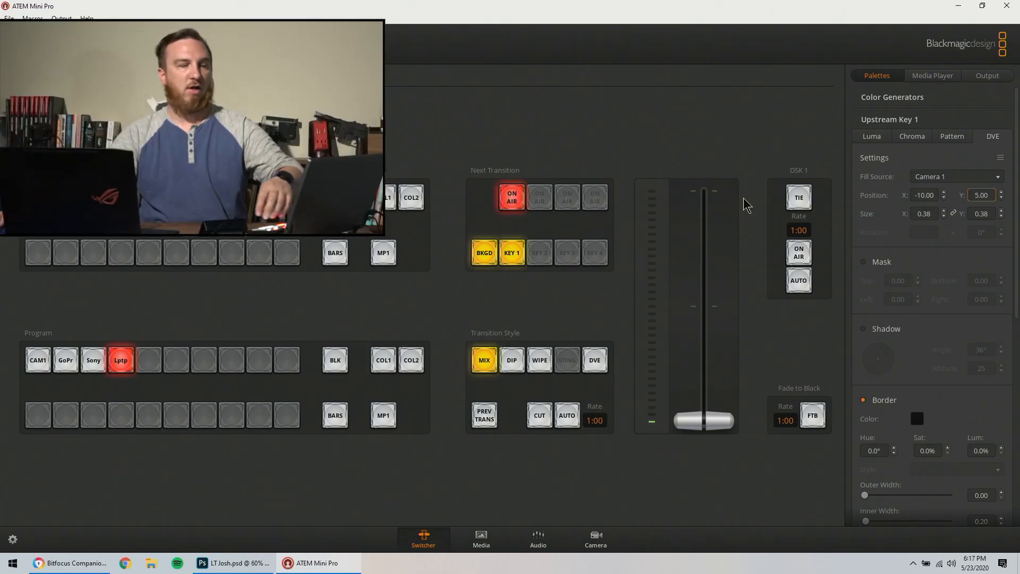
pyautogui.moveTo(475, 195)
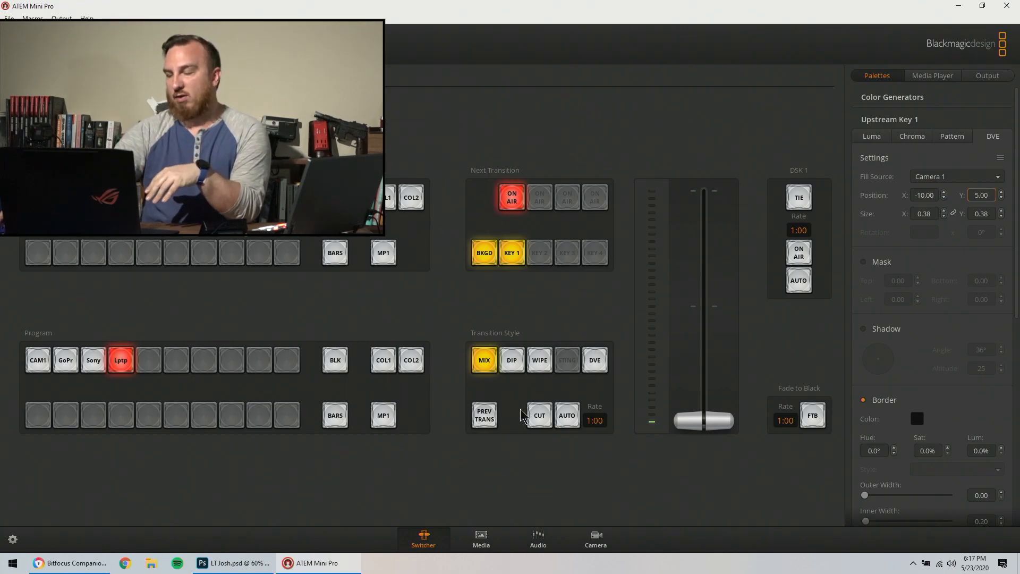
pyautogui.moveTo(475, 337)
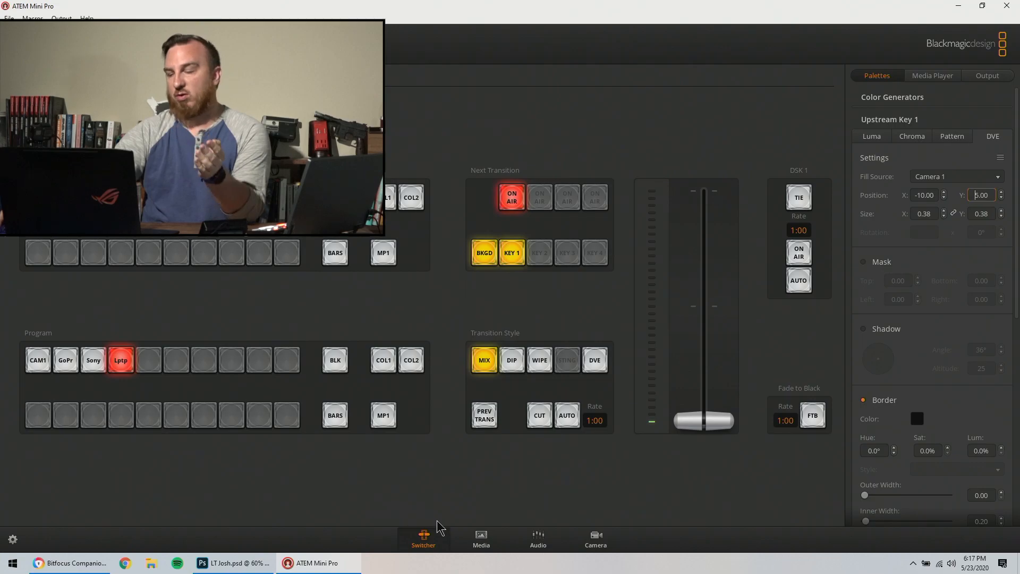
# - Minimize ATEM Software Control and bring up the Bitfocus Companion admin page
pyautogui.click(963, 6)
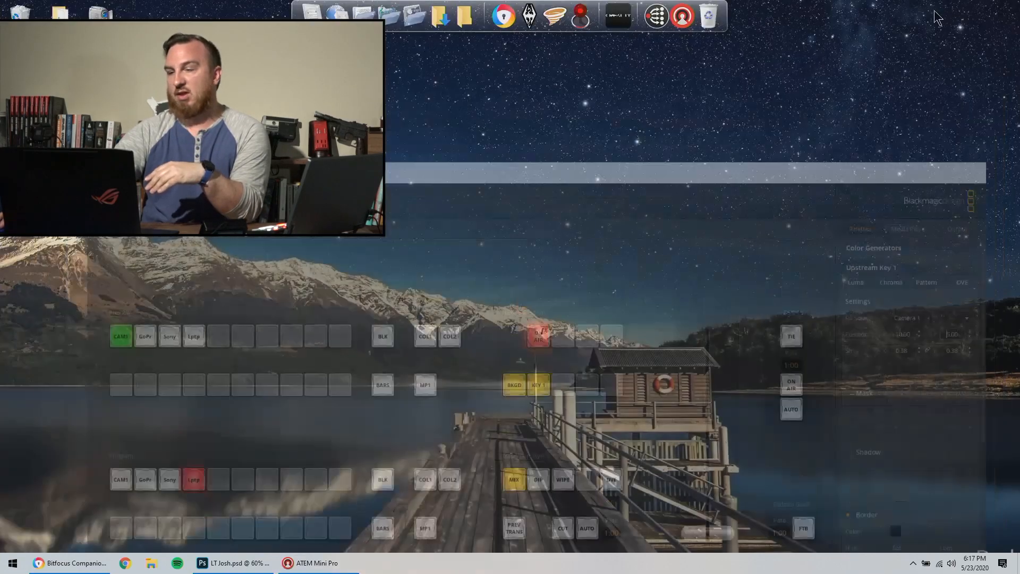
pyautogui.click(70, 563)
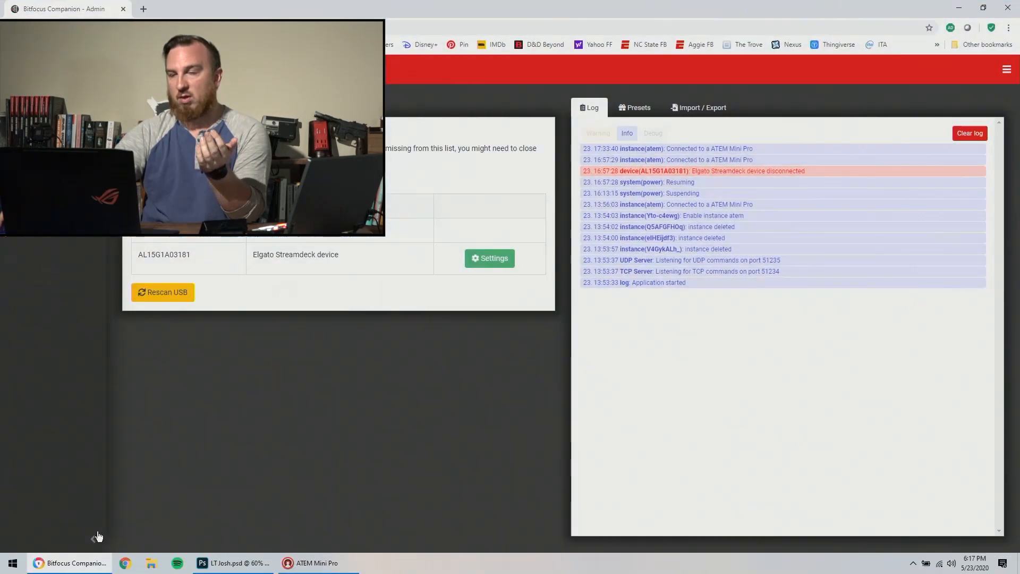
pyautogui.moveTo(205, 418)
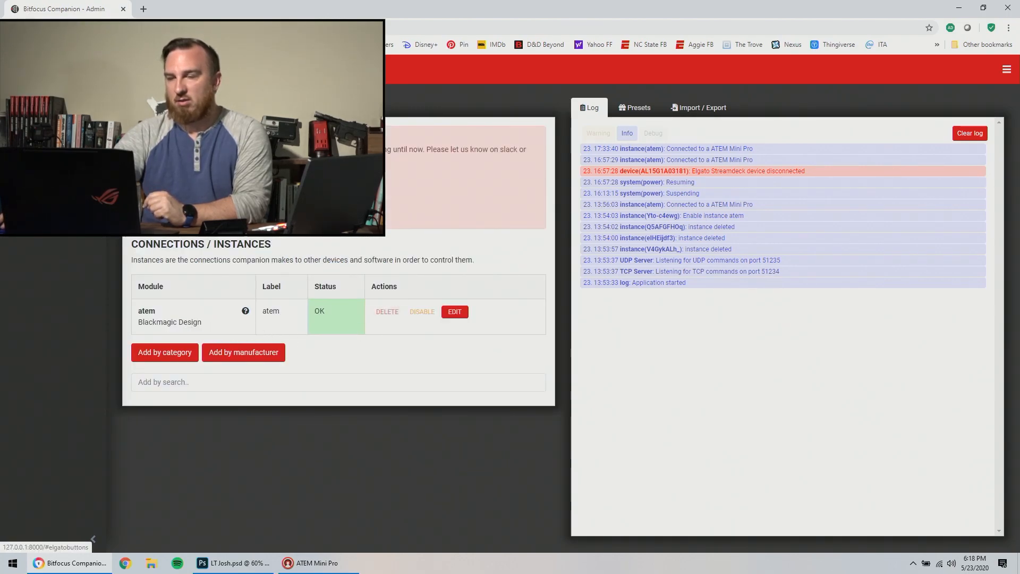
pyautogui.click(636, 107)
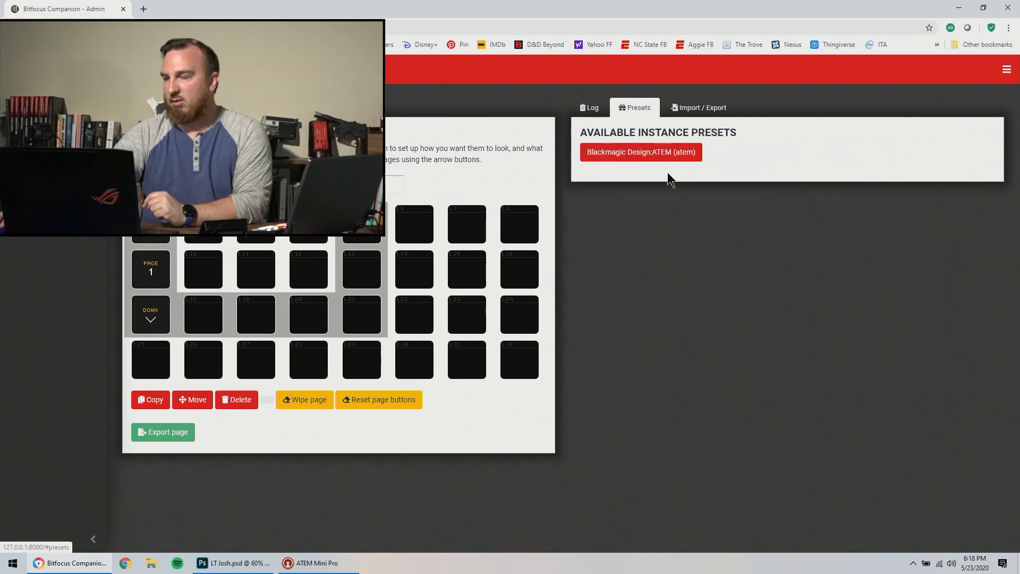
pyautogui.click(640, 152)
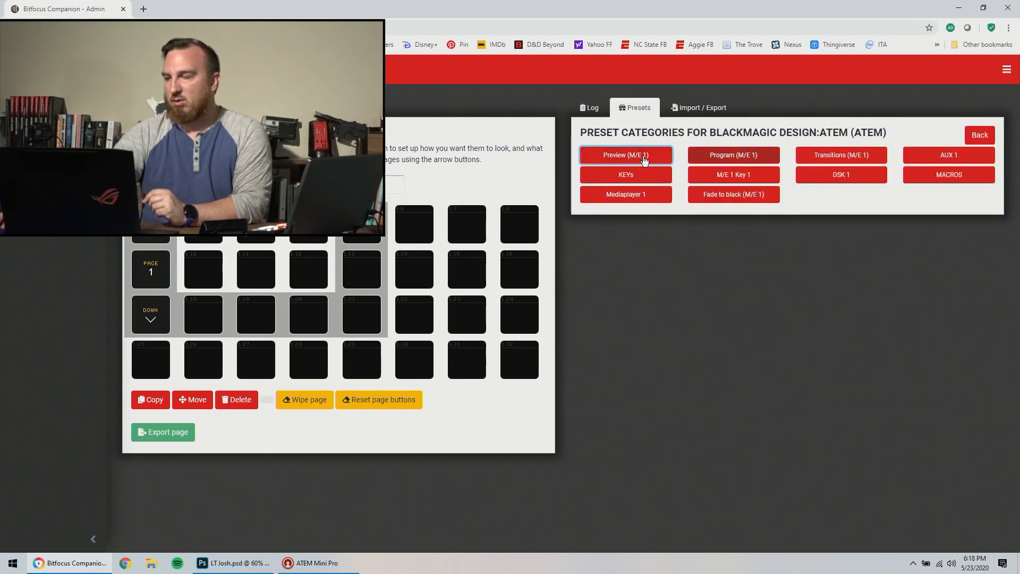
pyautogui.click(625, 154)
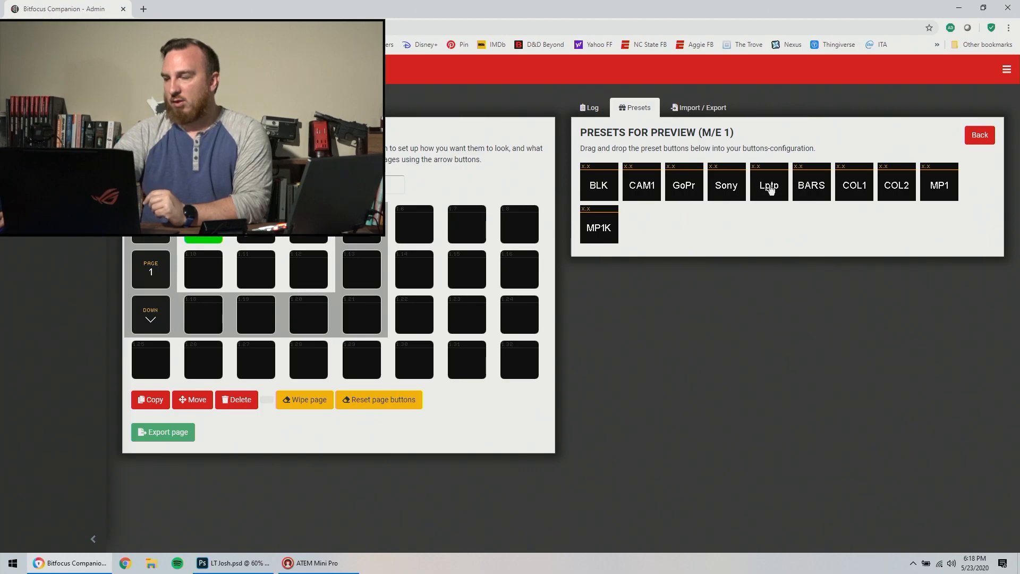
pyautogui.moveTo(745, 280)
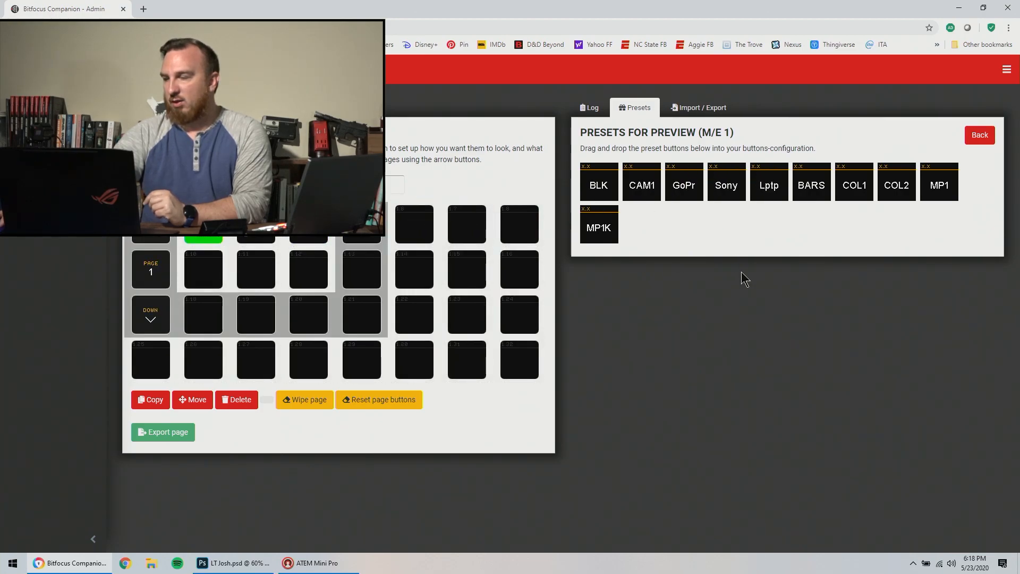
pyautogui.moveTo(432, 250)
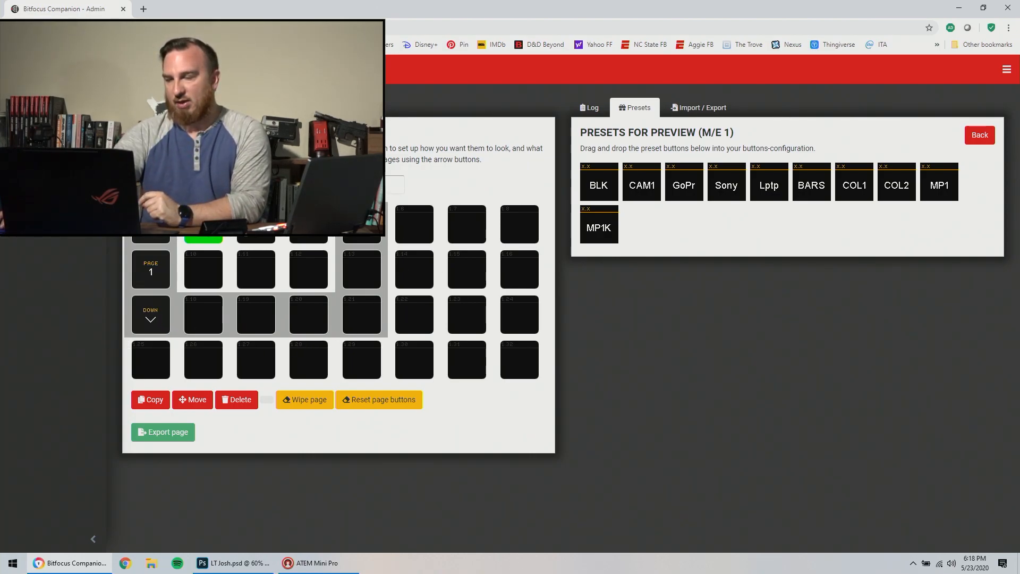
pyautogui.moveTo(519, 301)
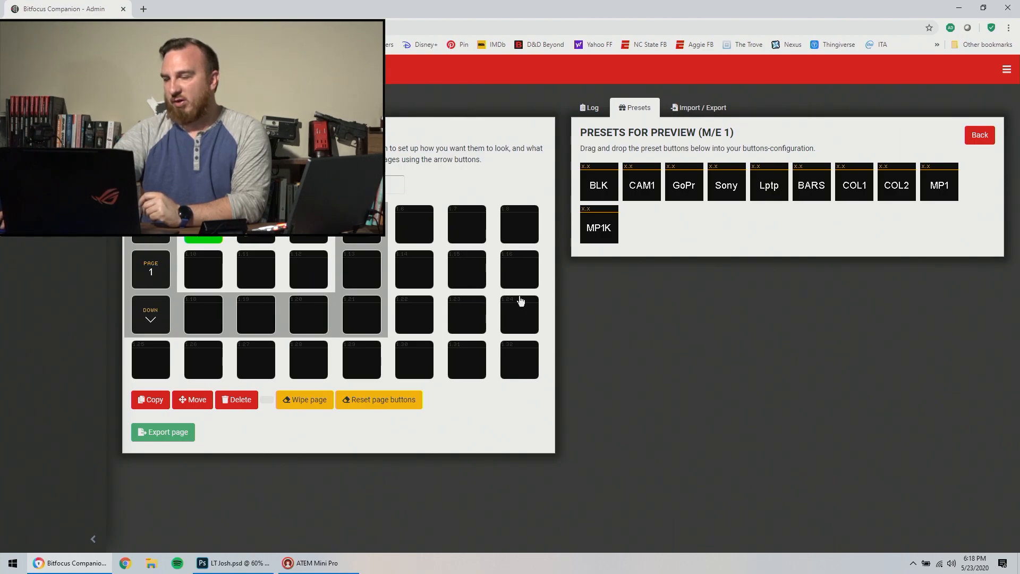
pyautogui.moveTo(718, 199)
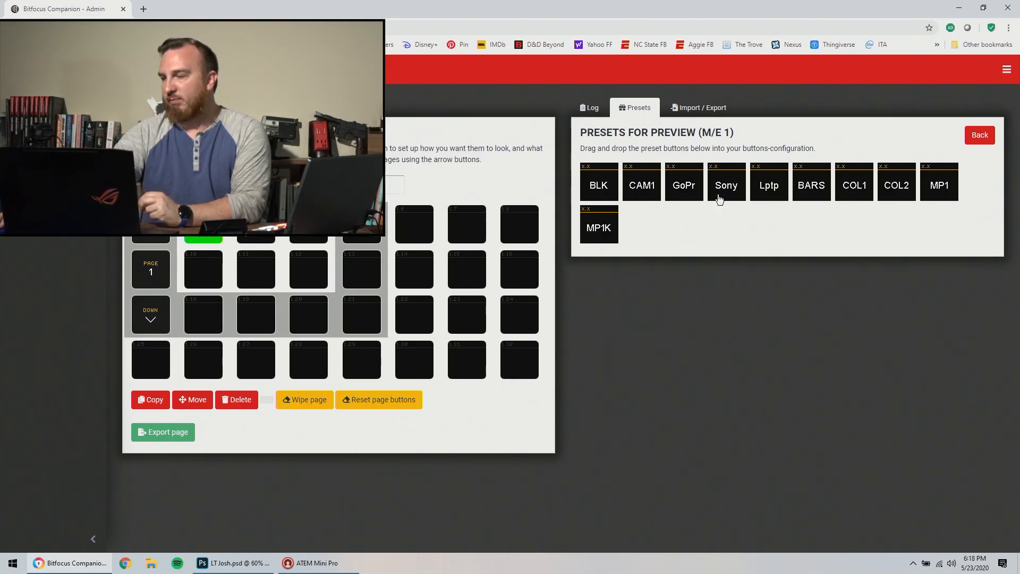
# - Label button 1.21 'Cut' with an ATEM CUT action, then select empty button 1.10
pyautogui.click(359, 314)
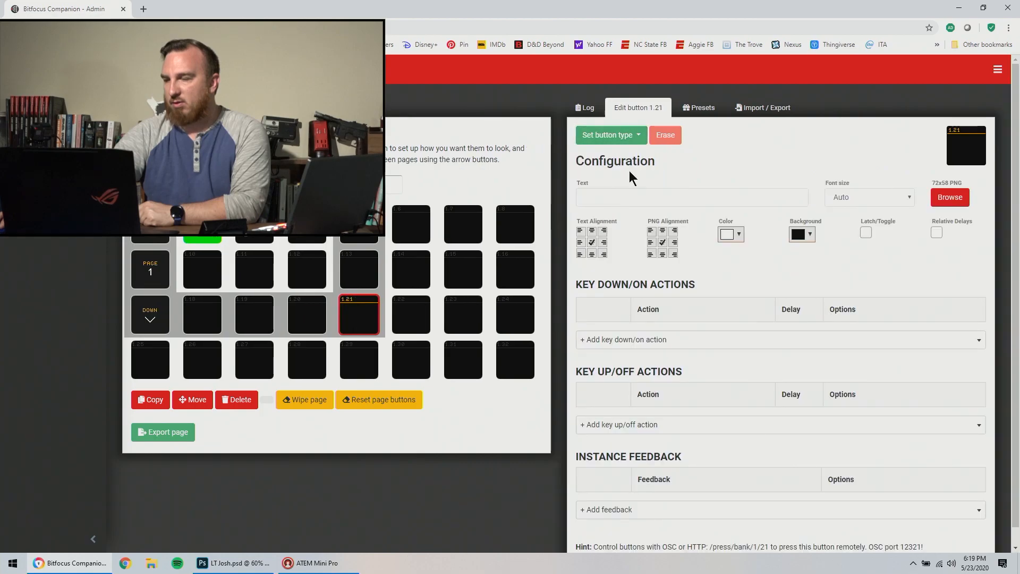
pyautogui.write('Cut')
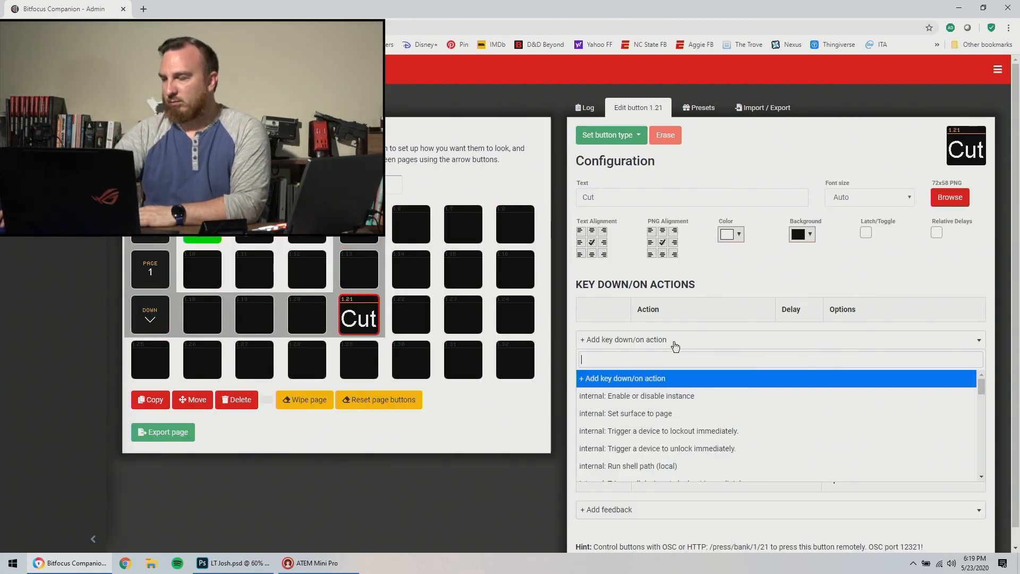
pyautogui.scroll(-3)
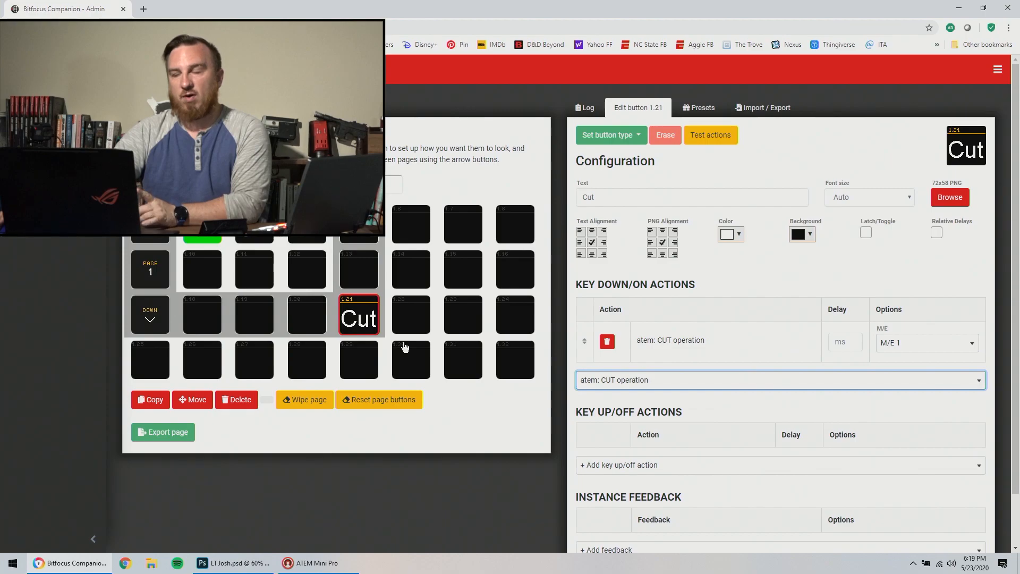
pyautogui.click(203, 269)
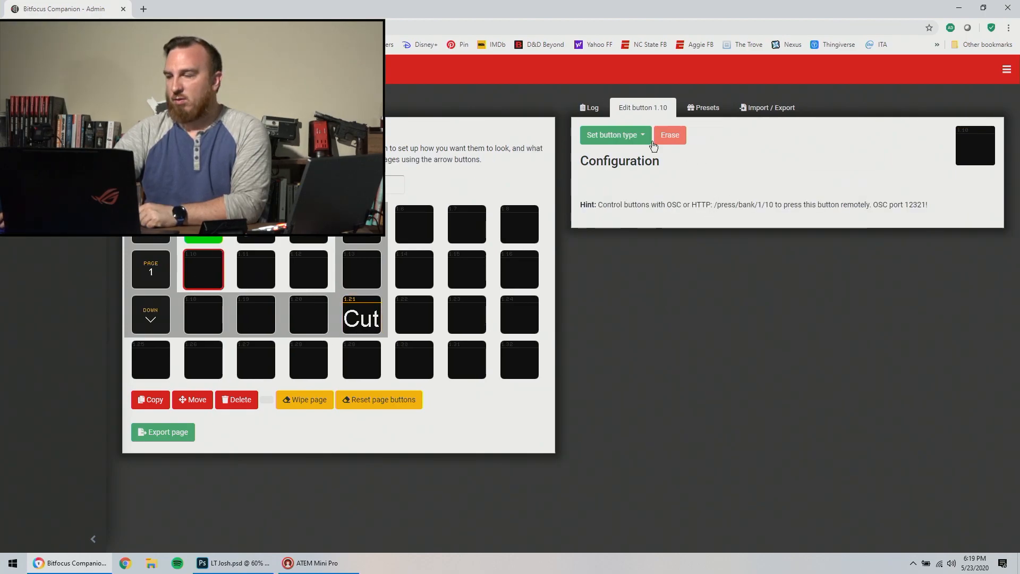
# - Label button 1.10 'Josh LT'
pyautogui.click(614, 134)
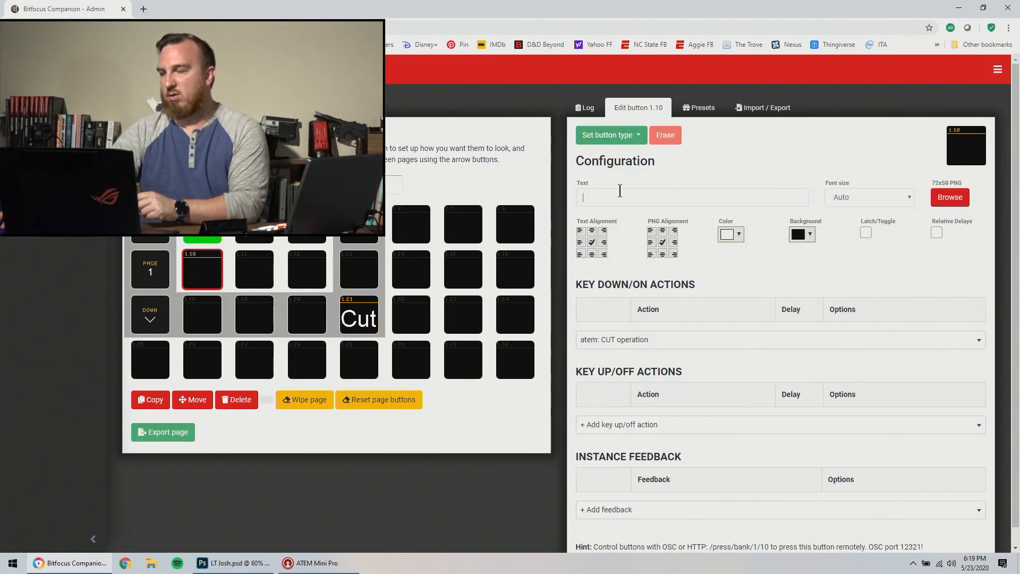
pyautogui.write('Josh')
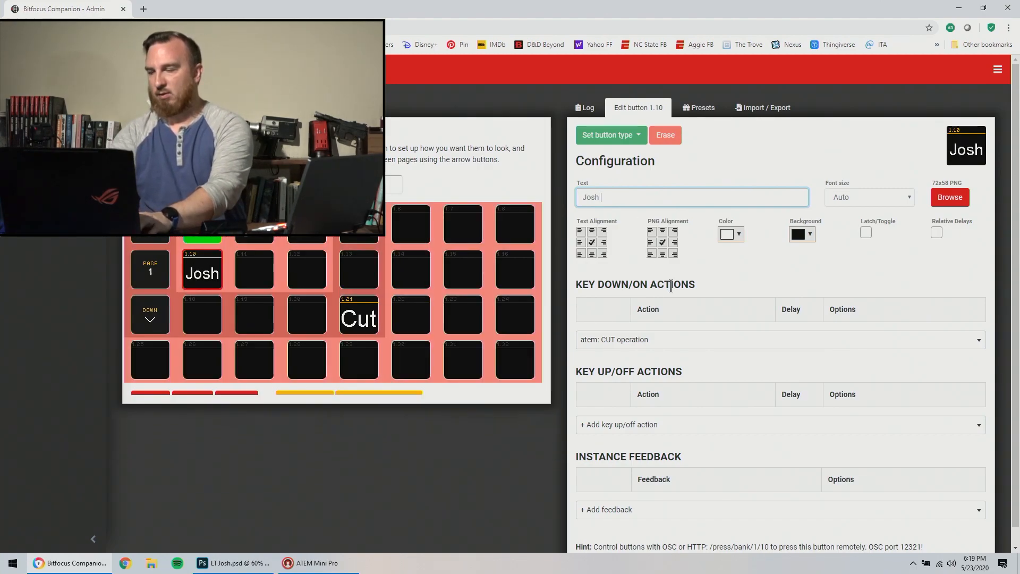
pyautogui.write('LT')
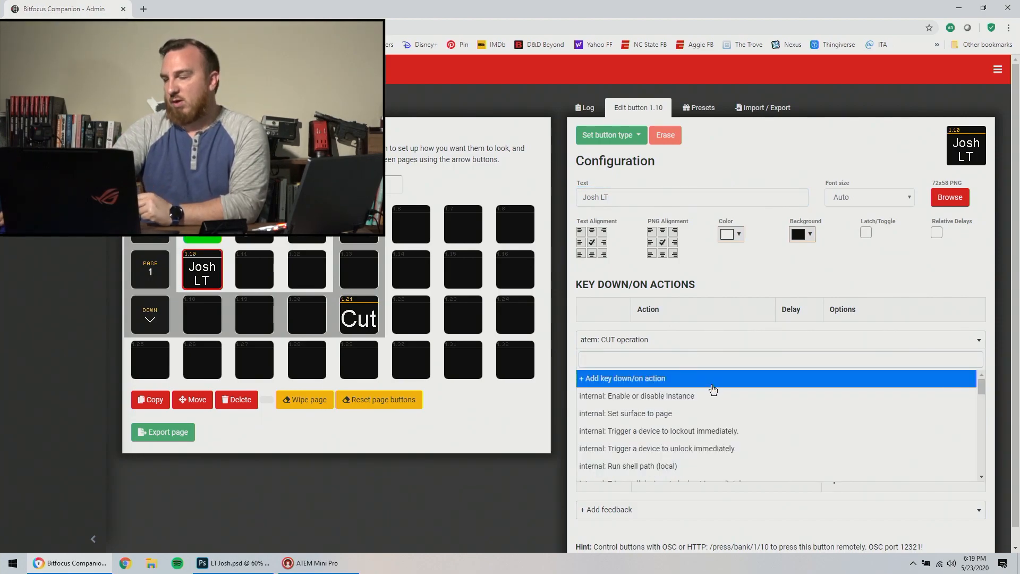
pyautogui.moveTo(709, 395)
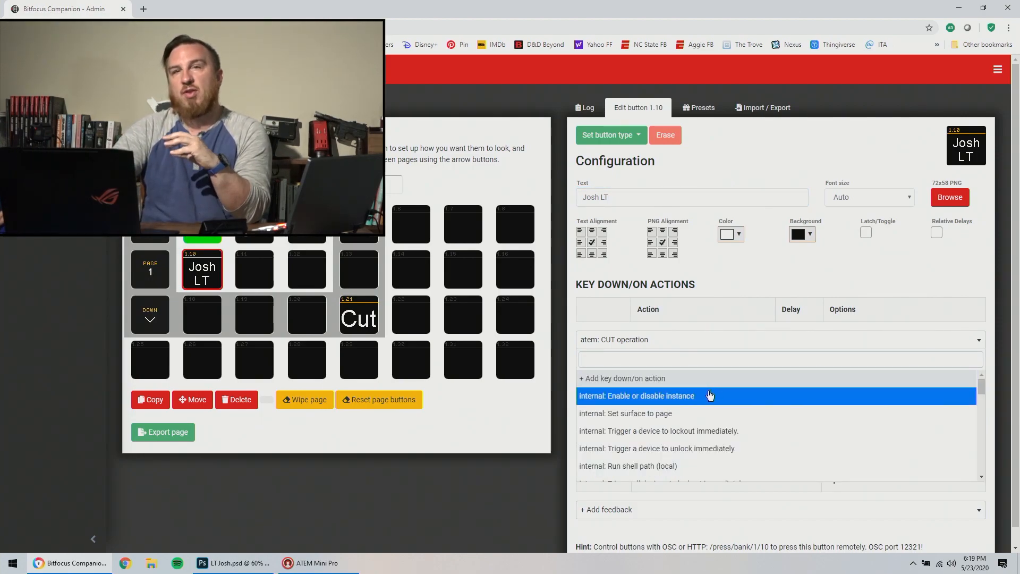
pyautogui.moveTo(715, 413)
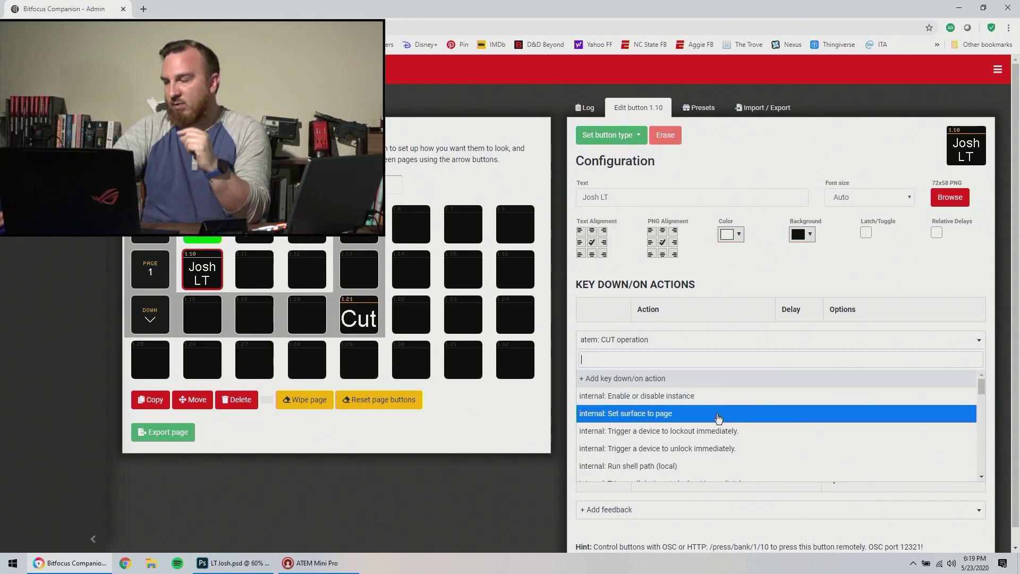
# - Add an 'atem: Change media player source' key-down action to Josh LT
pyautogui.scroll(3)
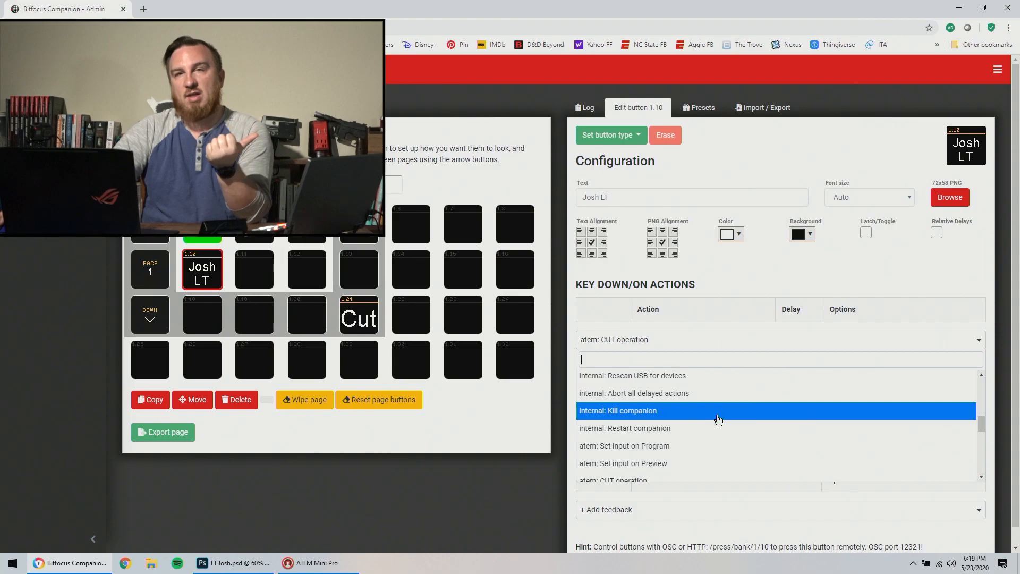
pyautogui.moveTo(693, 428)
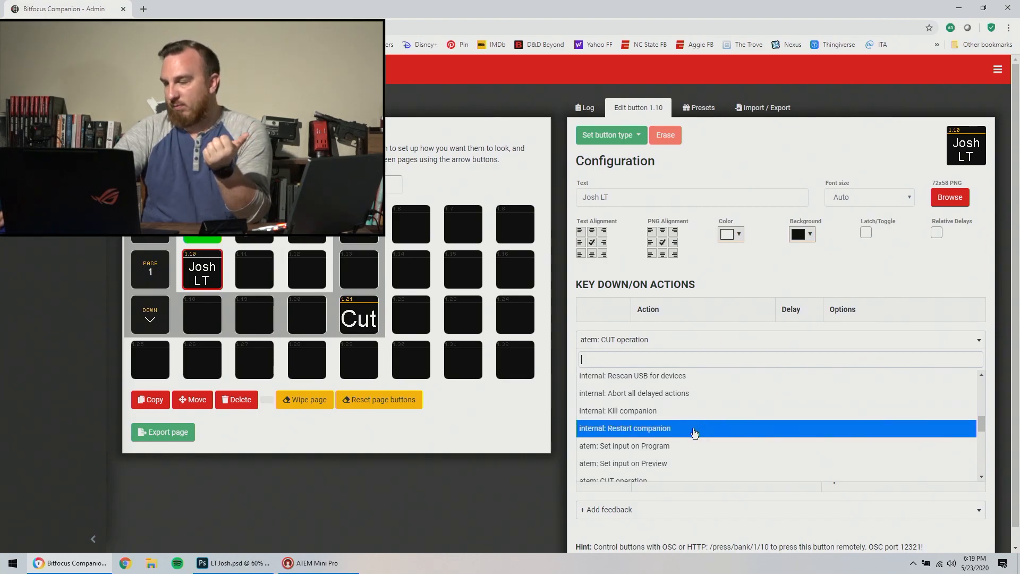
pyautogui.scroll(-3)
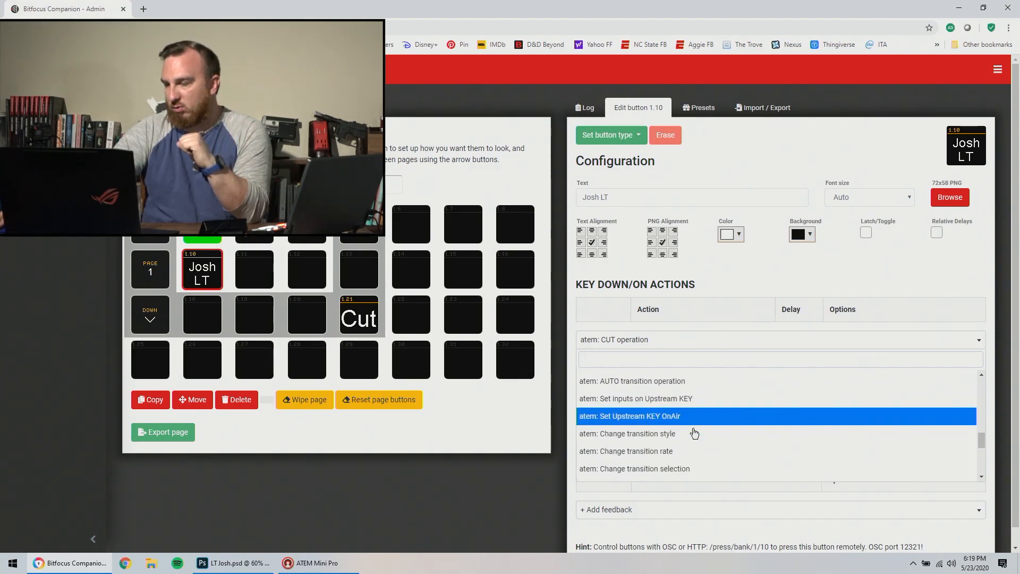
pyautogui.scroll(-3)
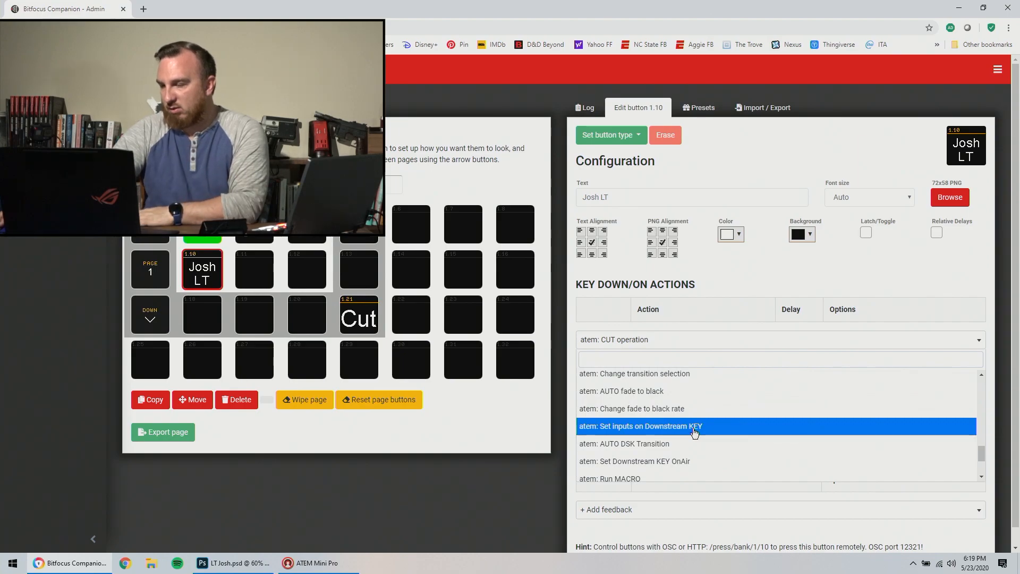
pyautogui.scroll(-3)
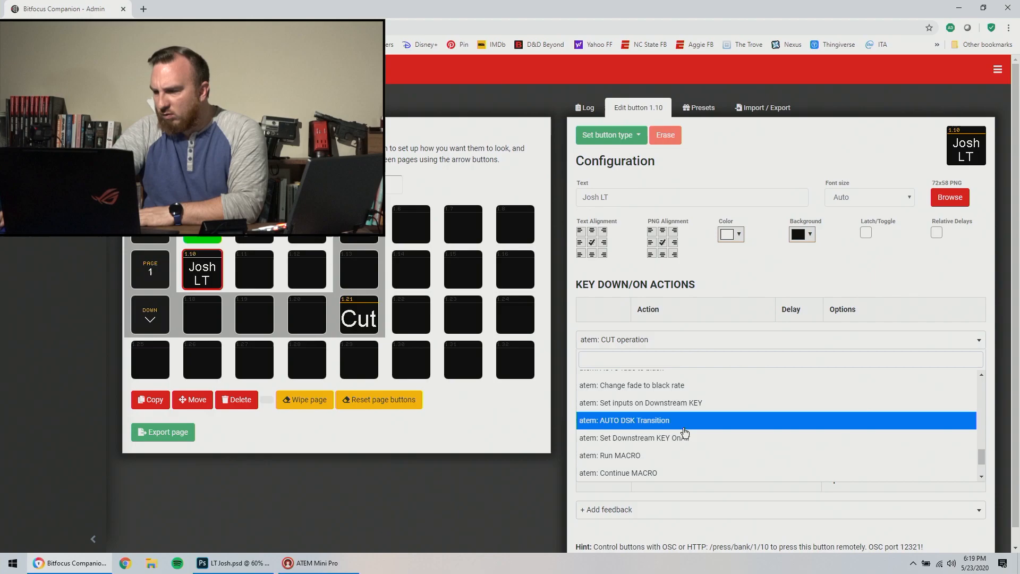
pyautogui.scroll(3)
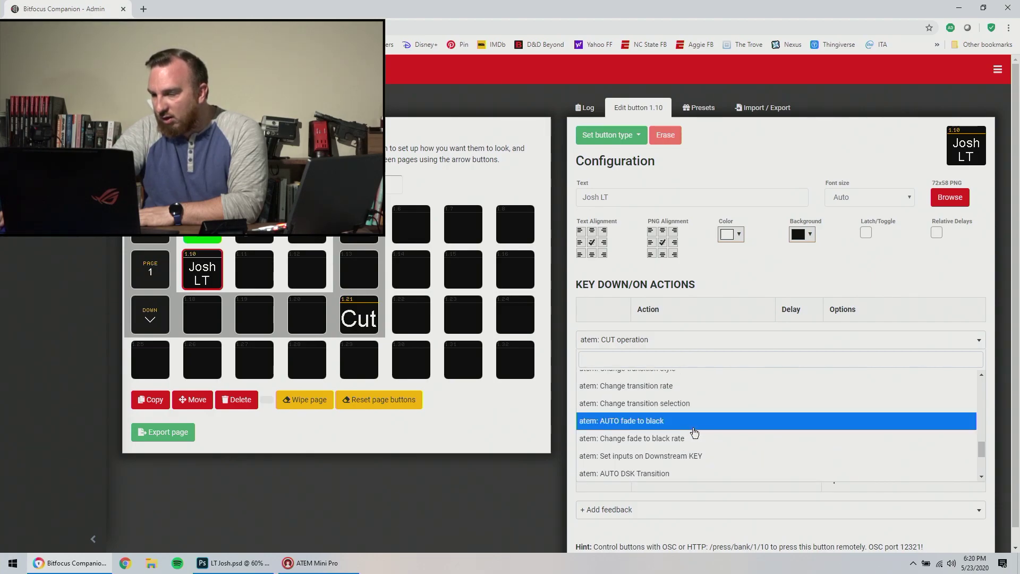
pyautogui.scroll(3)
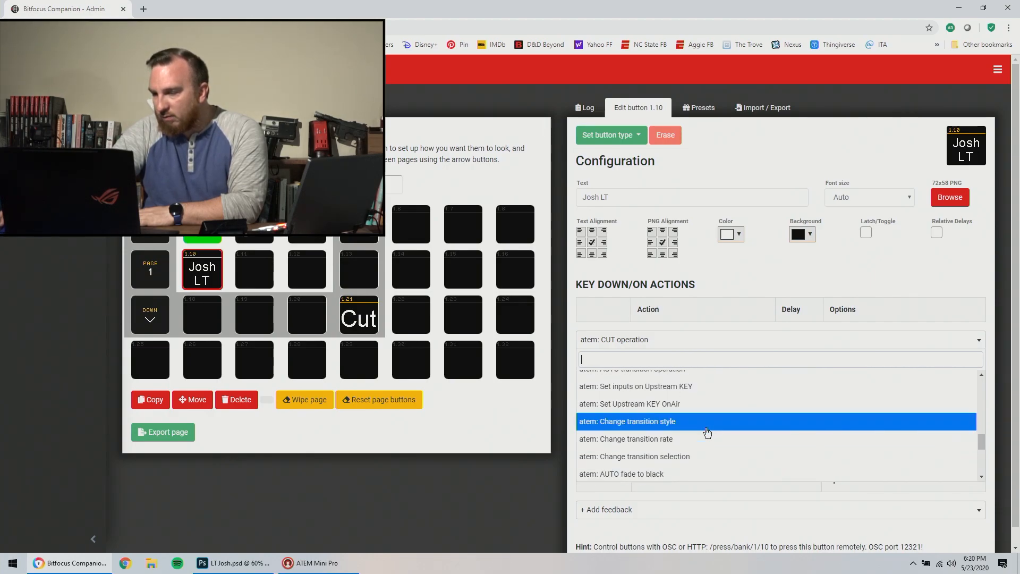
pyautogui.scroll(3)
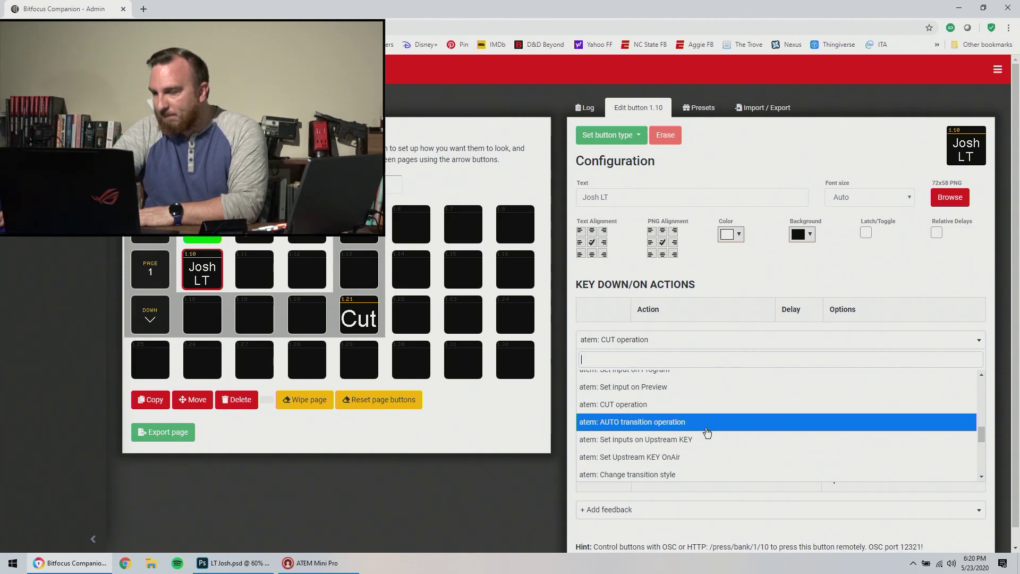
pyautogui.scroll(-3)
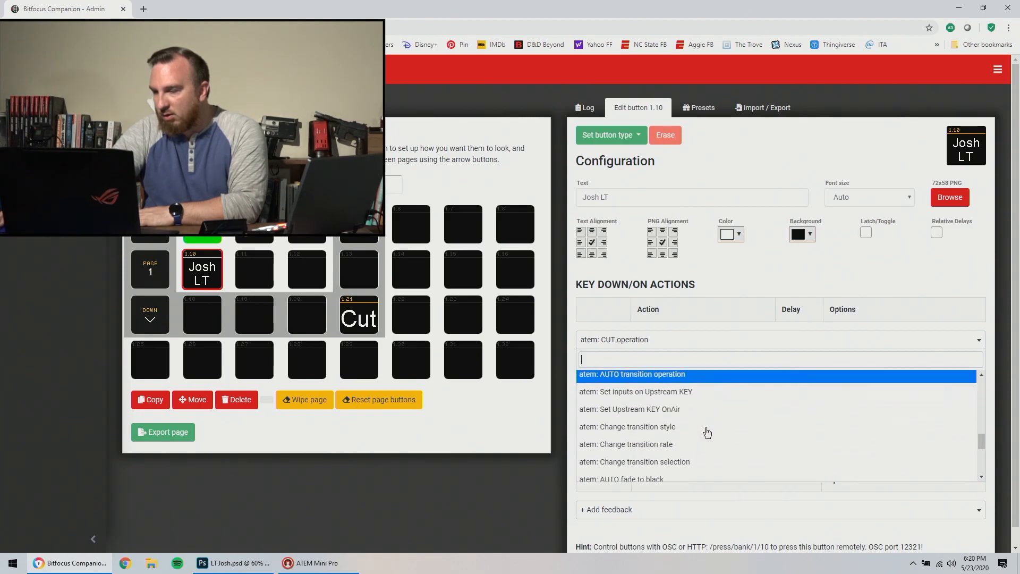
pyautogui.scroll(-3)
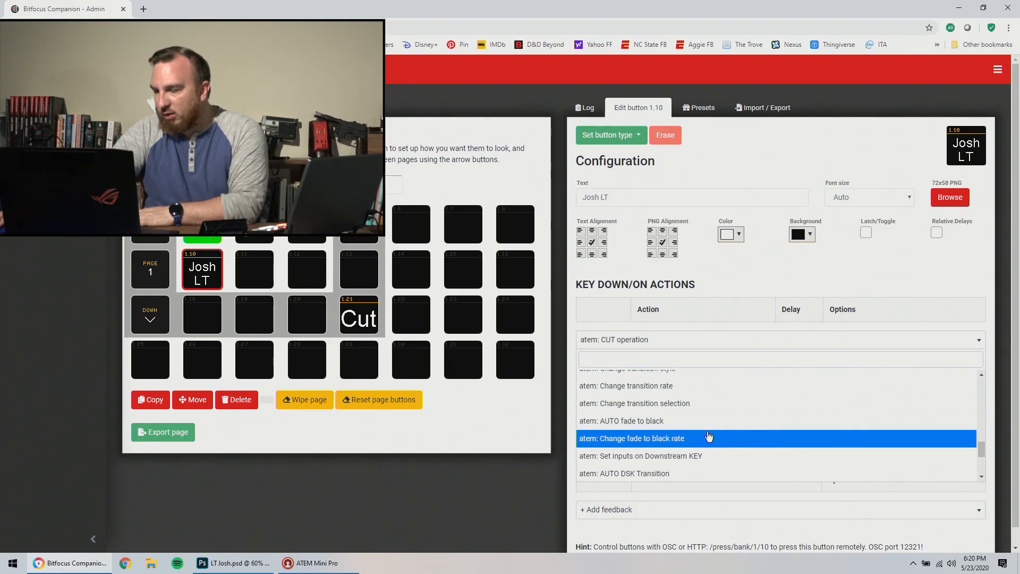
pyautogui.scroll(-3)
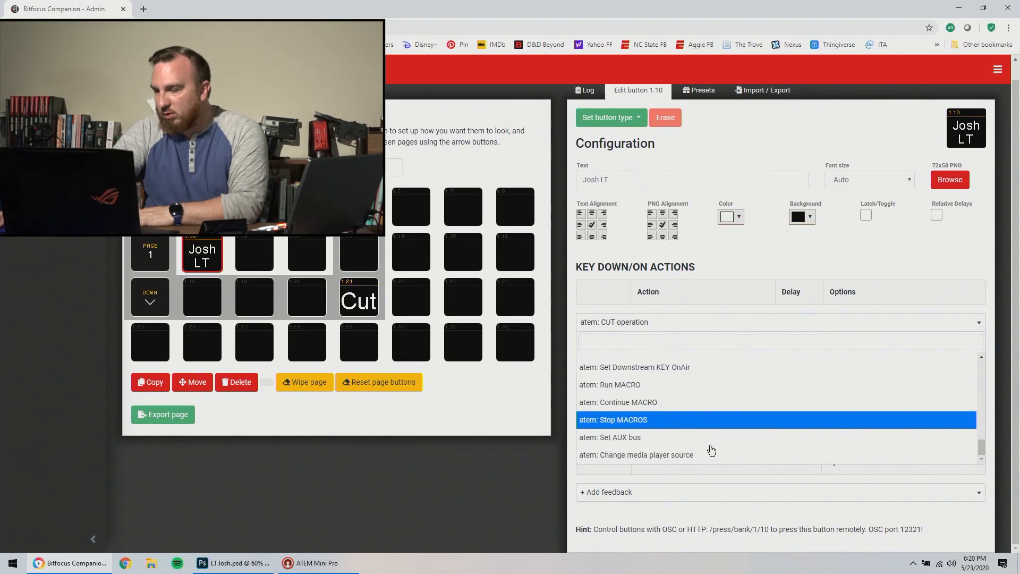
pyautogui.moveTo(665, 462)
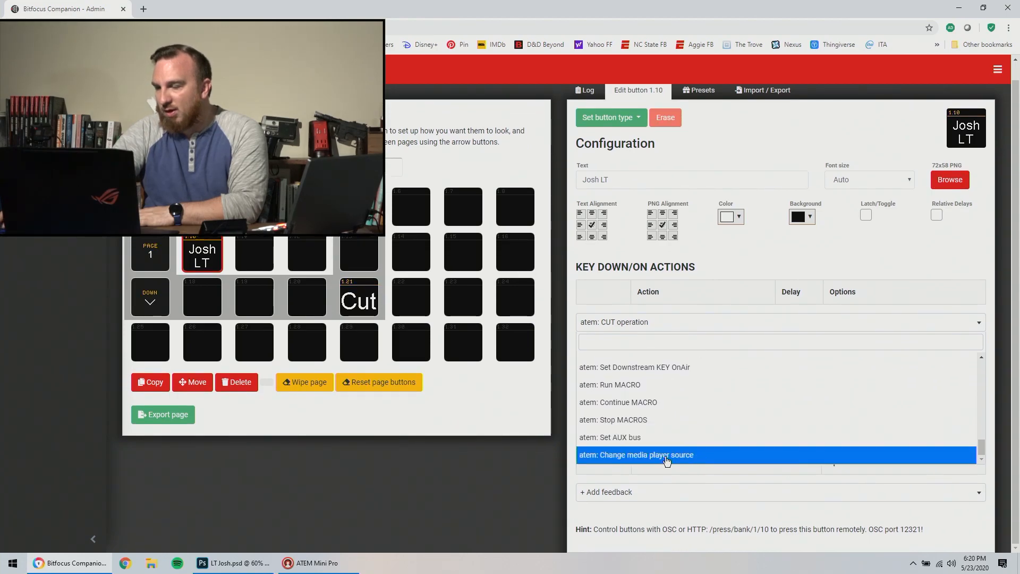
pyautogui.click(634, 454)
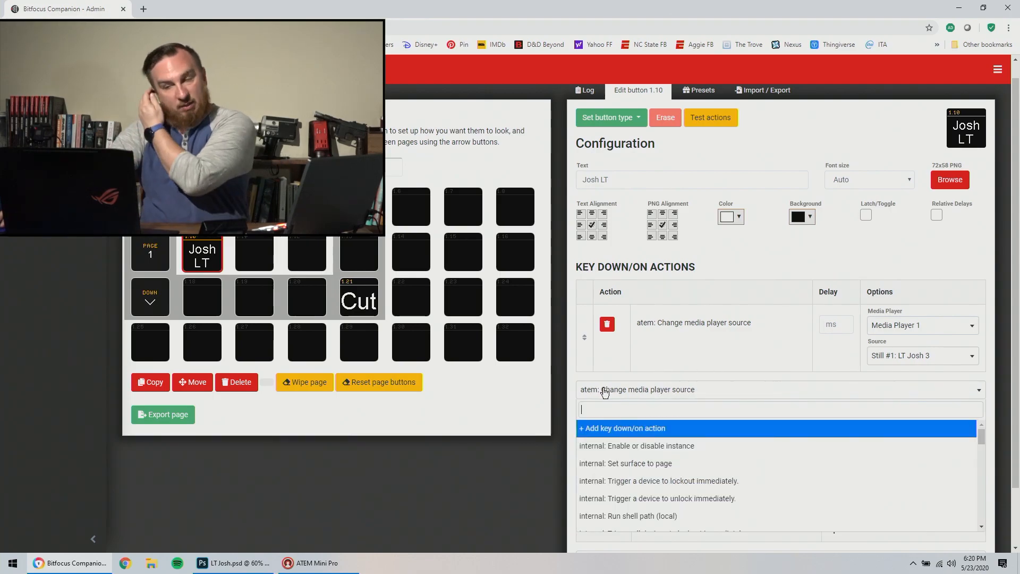
pyautogui.moveTo(689, 463)
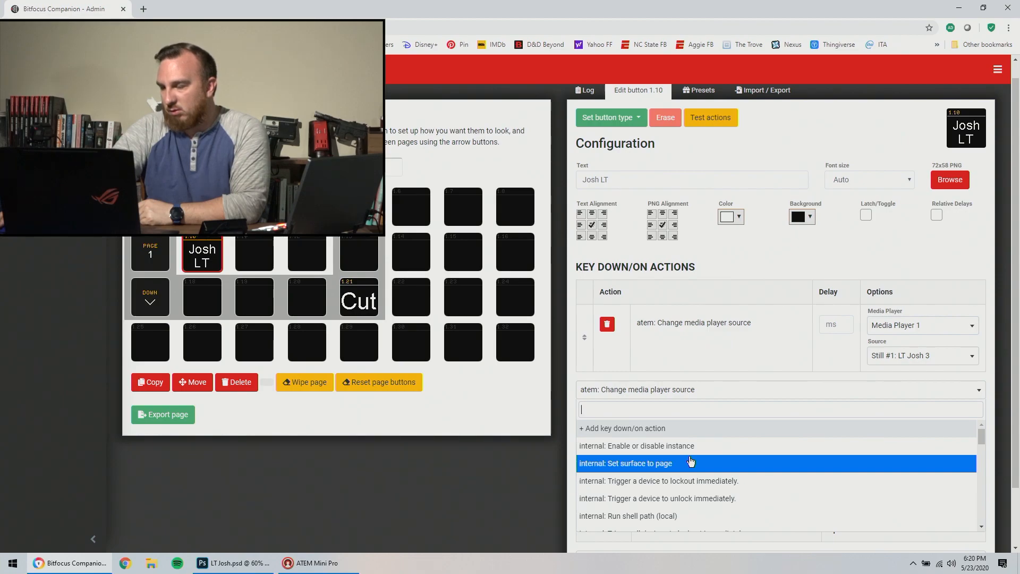
# - Add a Set Downstream KEY OnAir action (On Air, Key 1) to Josh LT
pyautogui.scroll(-3)
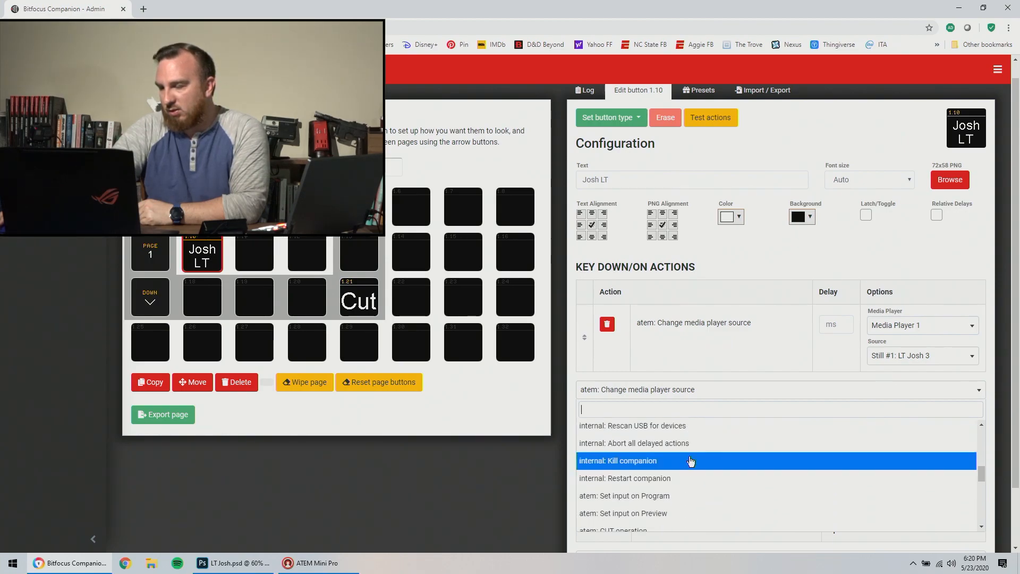
pyautogui.scroll(-3)
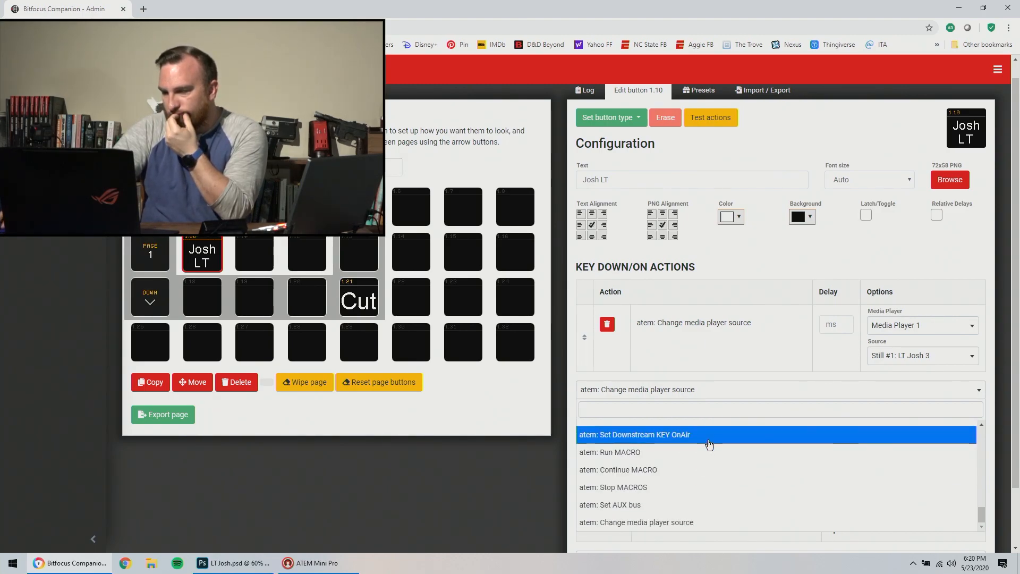
pyautogui.click(634, 434)
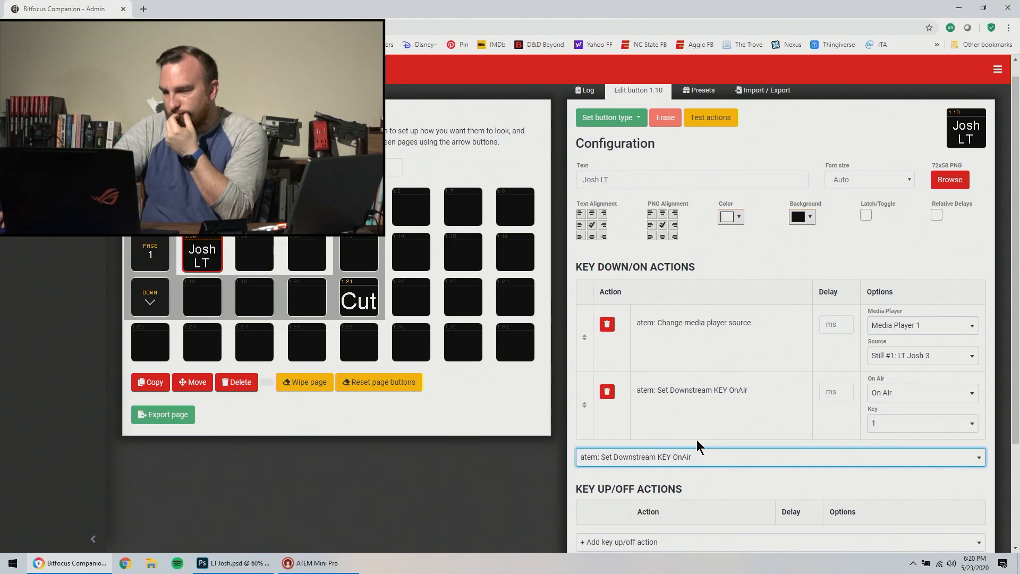
pyautogui.click(920, 392)
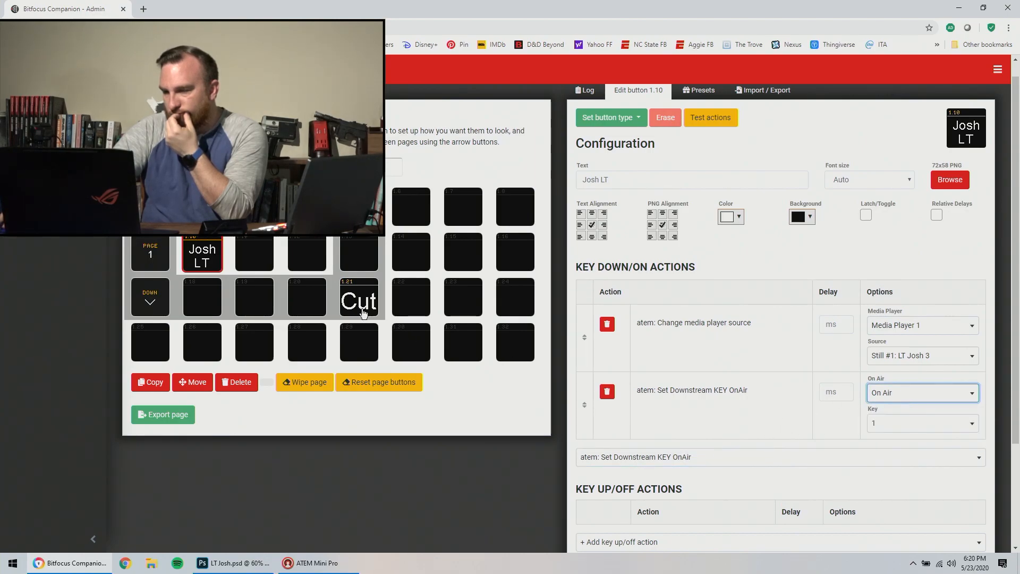
pyautogui.click(358, 301)
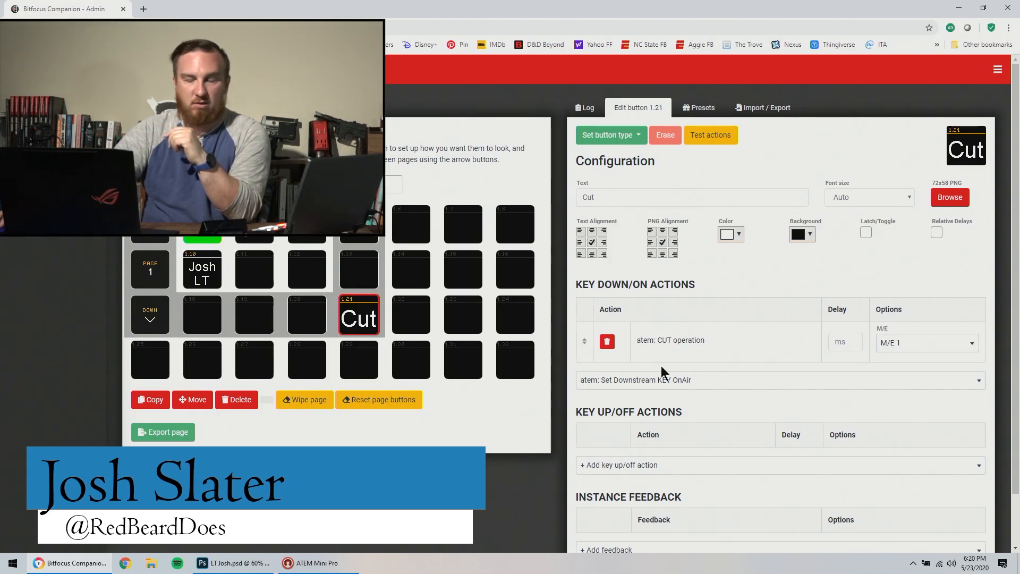
pyautogui.moveTo(687, 384)
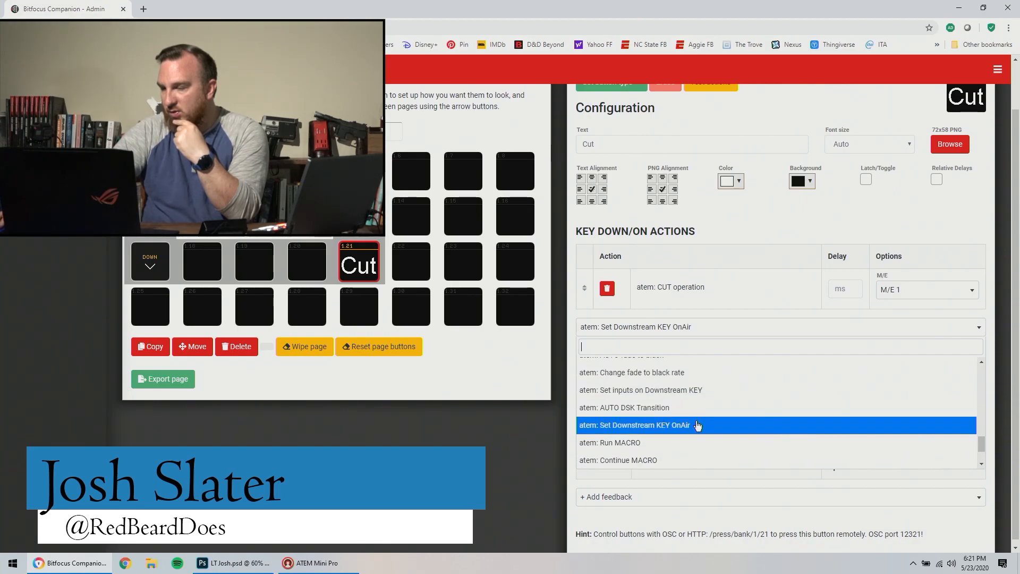
# - Add a Set Downstream KEY OnAir action to Cut with On Air set to Off
pyautogui.click(635, 424)
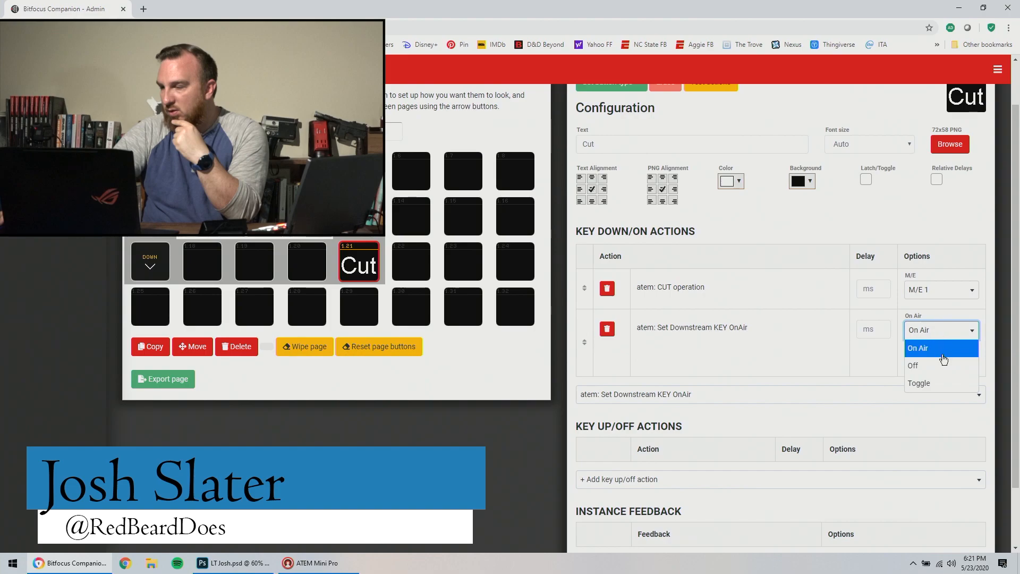
pyautogui.click(913, 365)
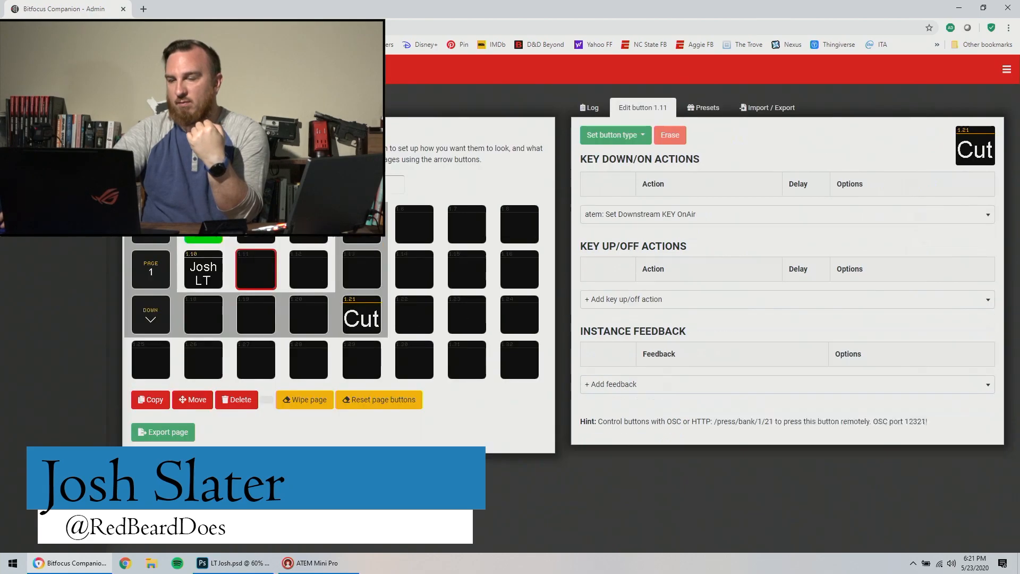
# - Copy Josh LT into George LT (Still #2: LT George 2) and Neil LT (Still #3: LT Neil 2)
pyautogui.click(202, 269)
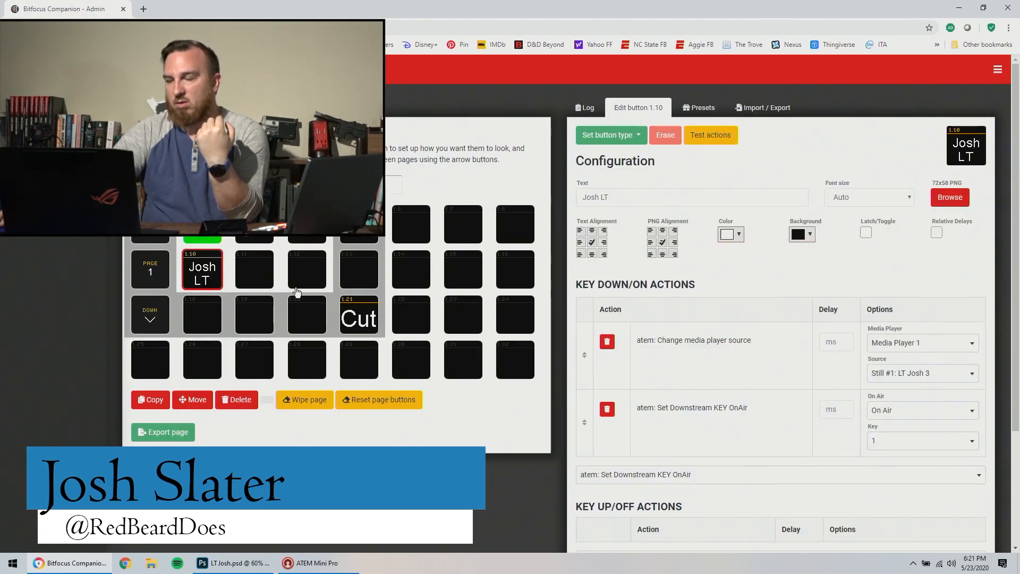
pyautogui.click(150, 399)
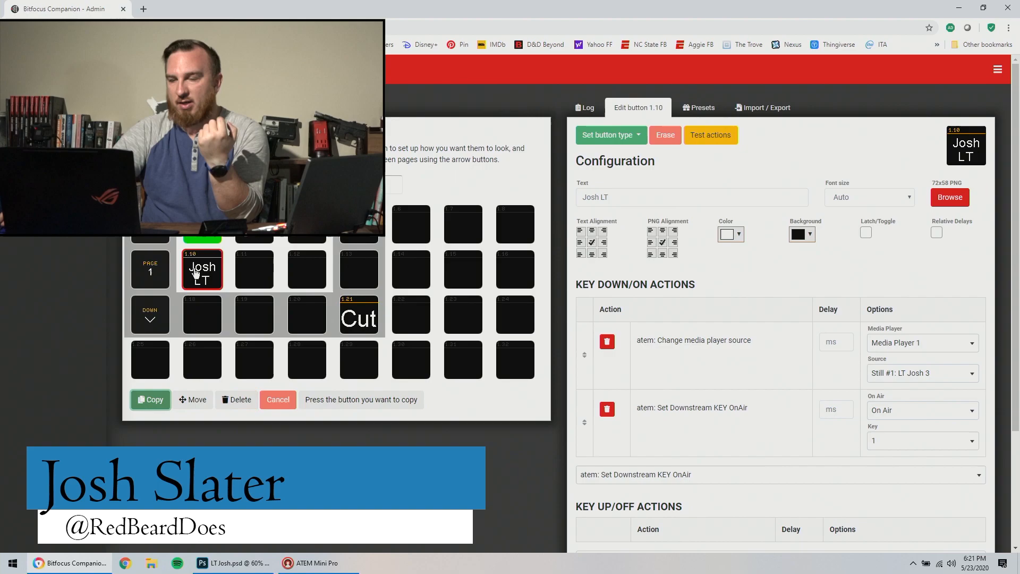
pyautogui.click(254, 269)
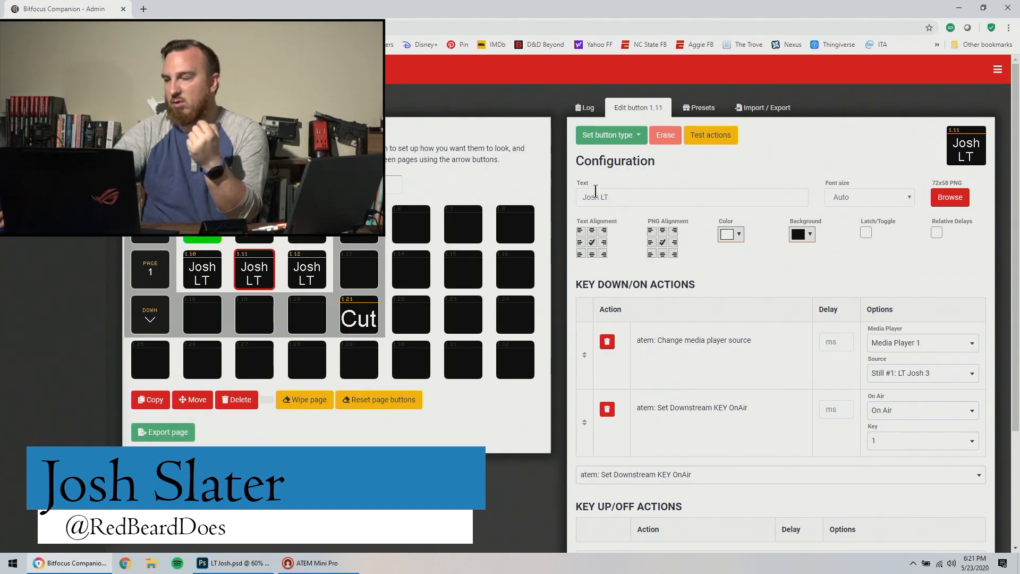
pyautogui.write('Geo')
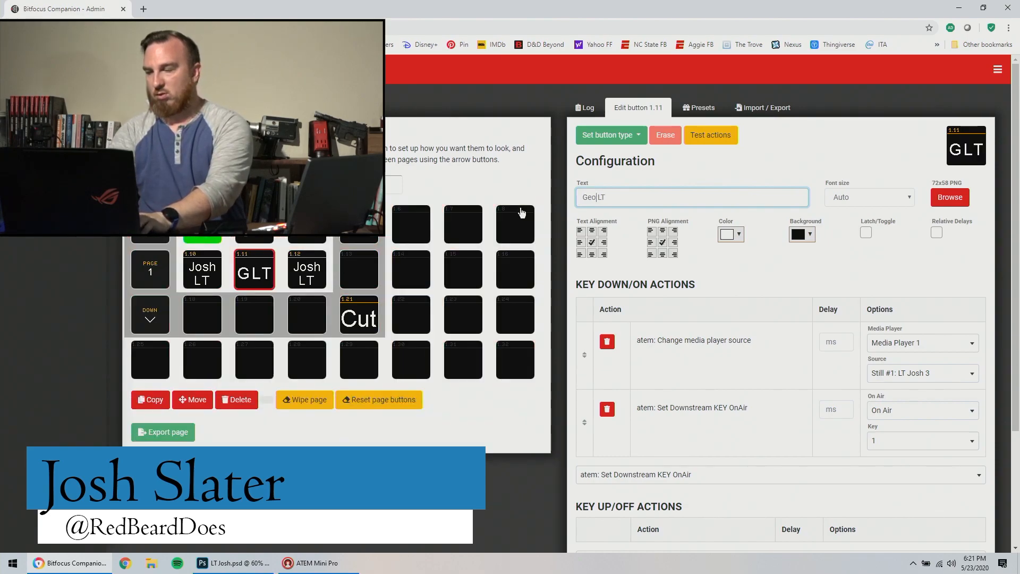
pyautogui.write('rge')
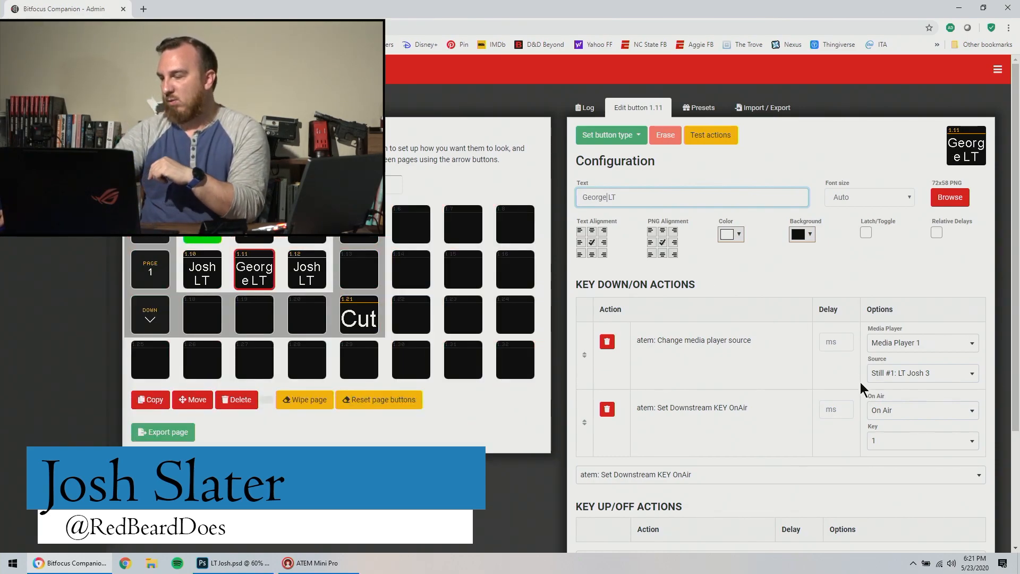
pyautogui.click(918, 373)
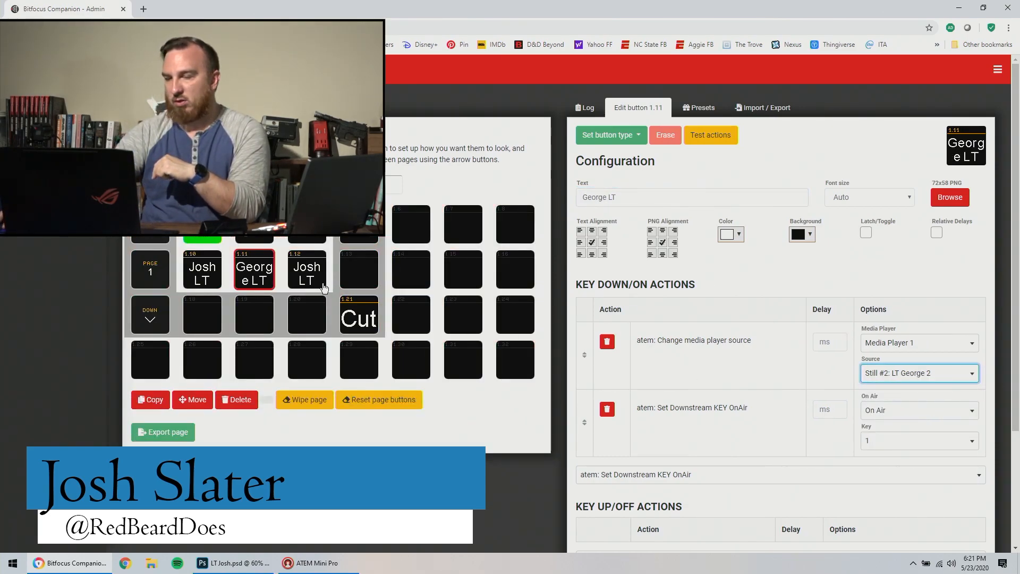
pyautogui.click(306, 269)
pyautogui.write('Neil')
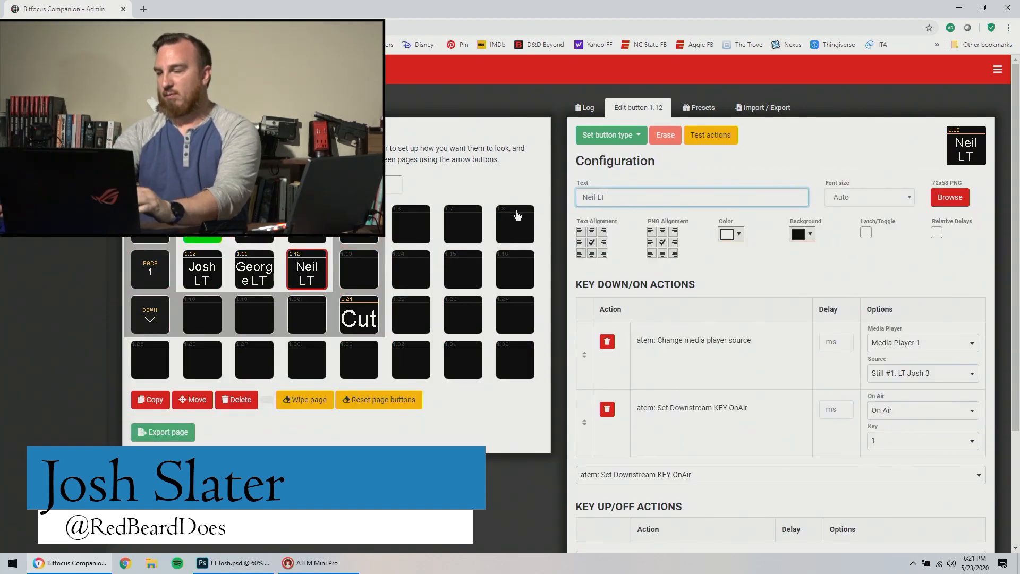
pyautogui.click(922, 373)
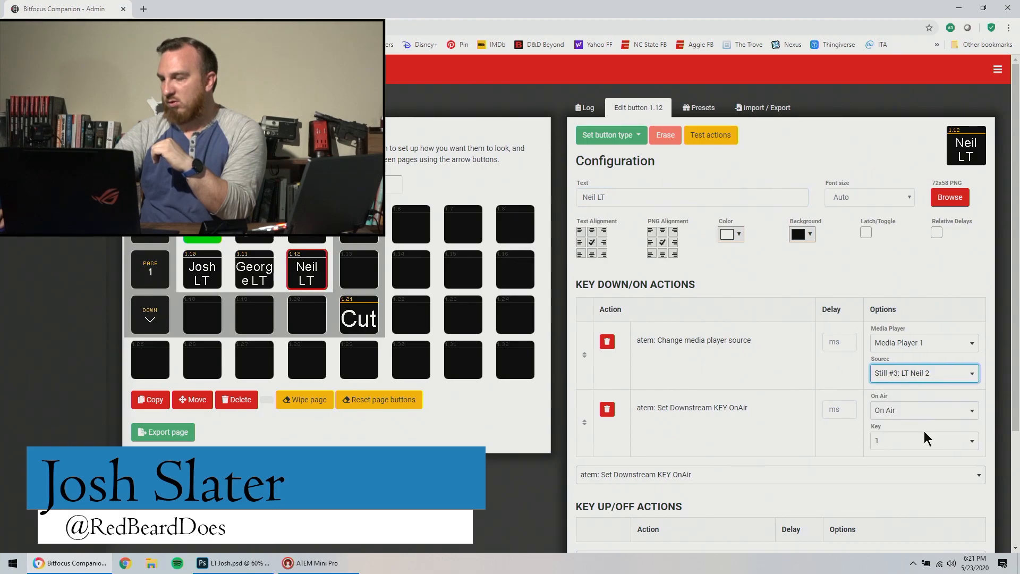
pyautogui.moveTo(507, 188)
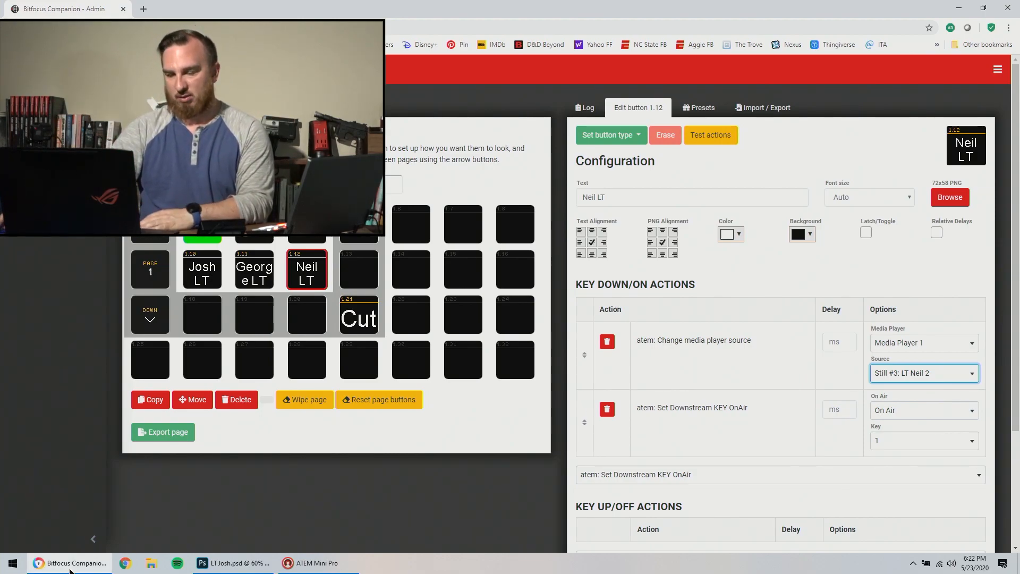
pyautogui.moveTo(315, 563)
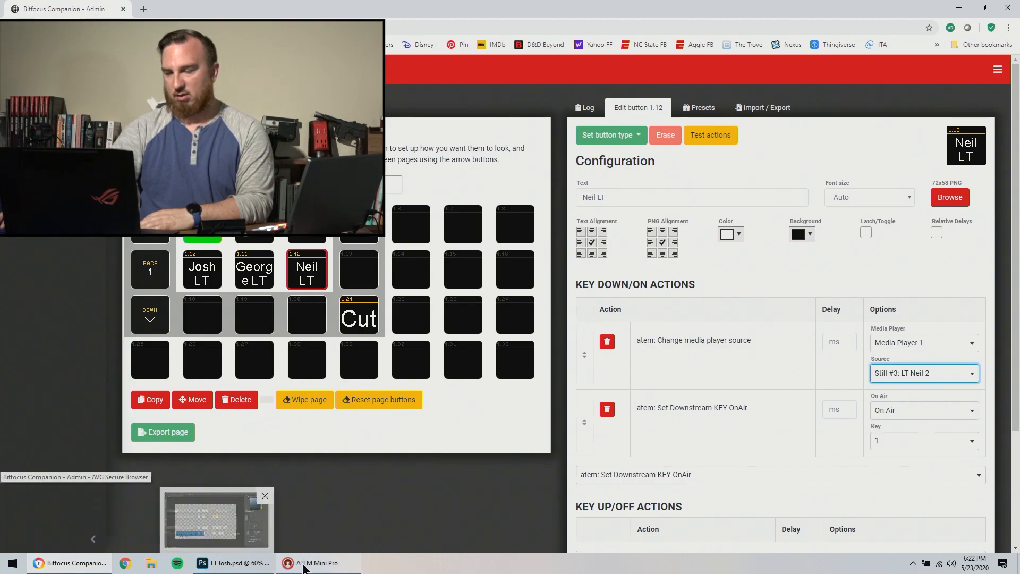
pyautogui.click(318, 563)
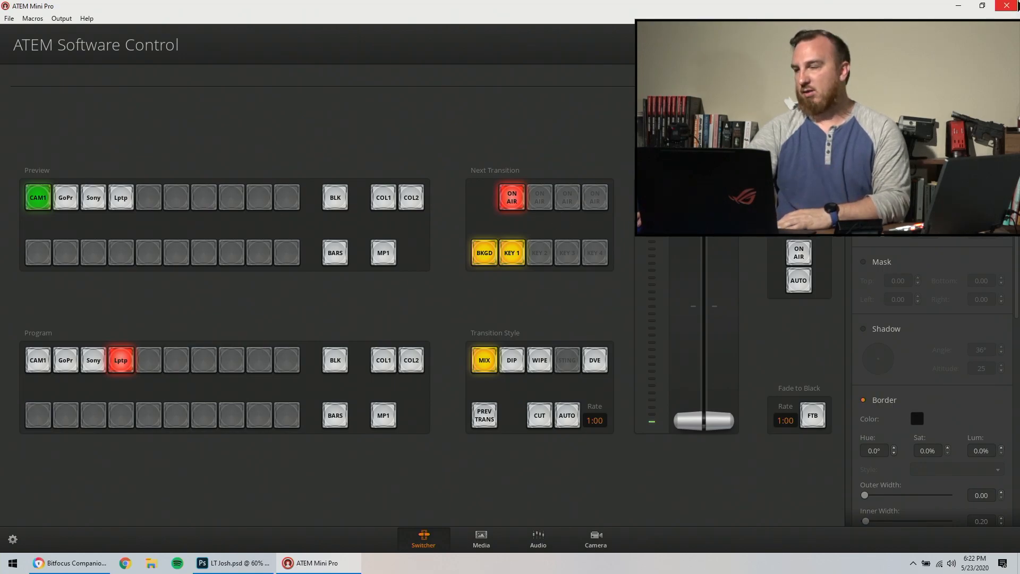
pyautogui.click(72, 563)
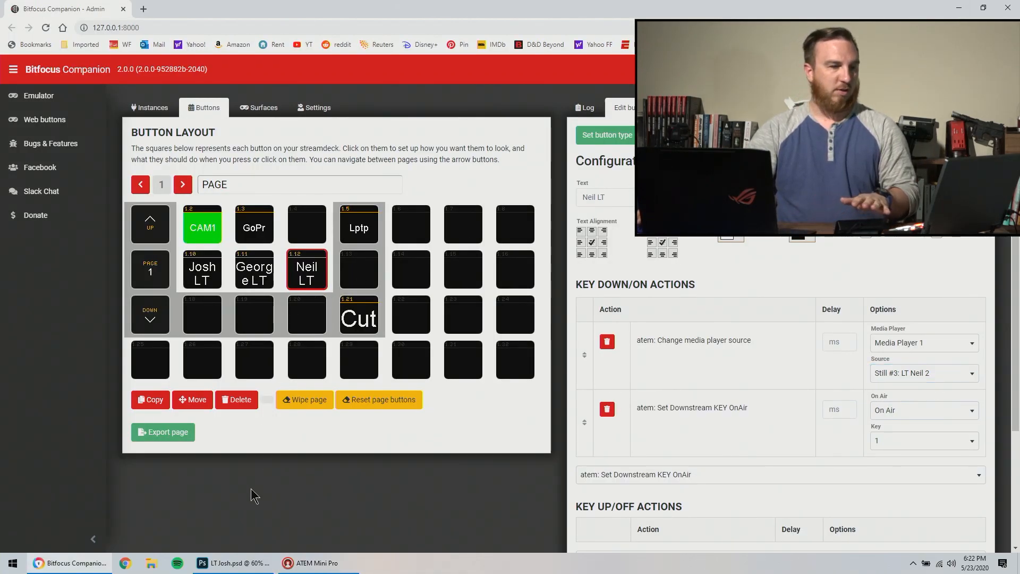